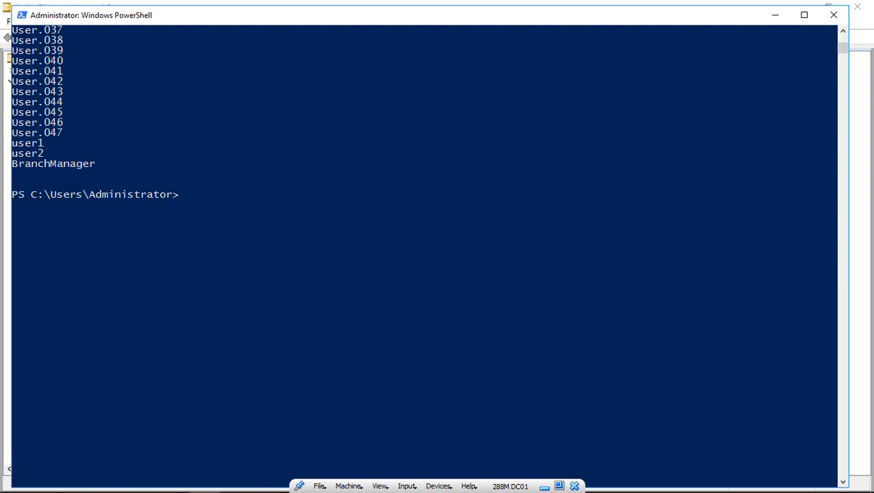
# - Run New-ADUser to create an Active Directory user named "Tom"
pyautogui.write('New-ADUser -Name "Tom"')
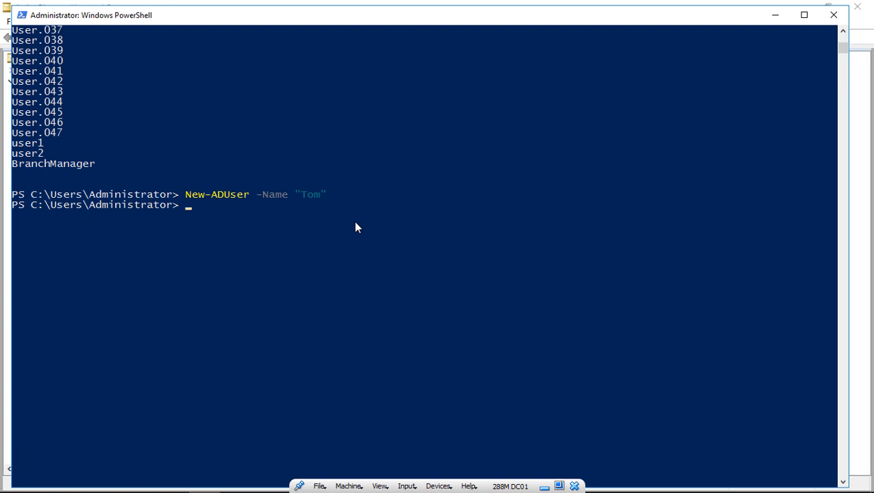
pyautogui.moveTo(587, 150)
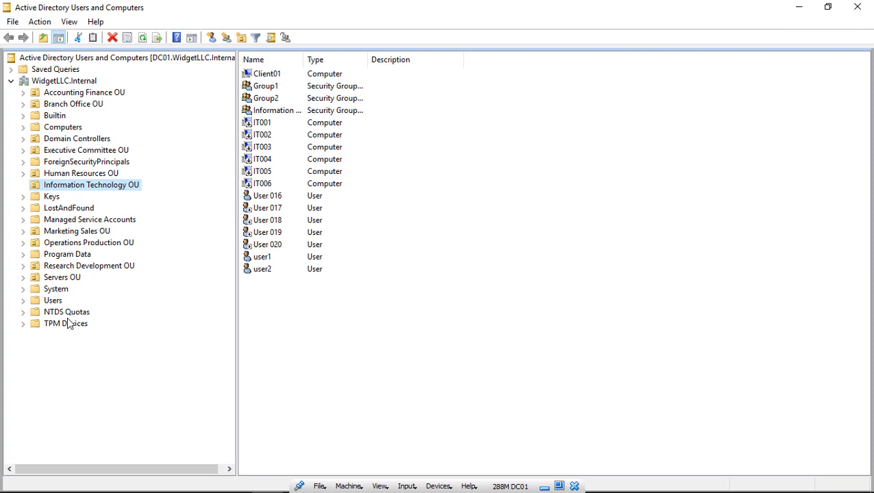
# - Show the Users container and locate the new user Tom in the list
pyautogui.click(52, 300)
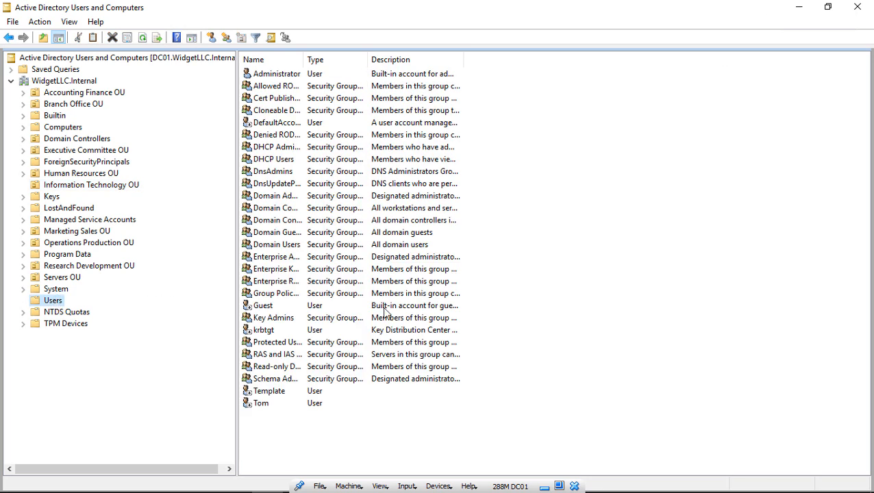
pyautogui.click(261, 403)
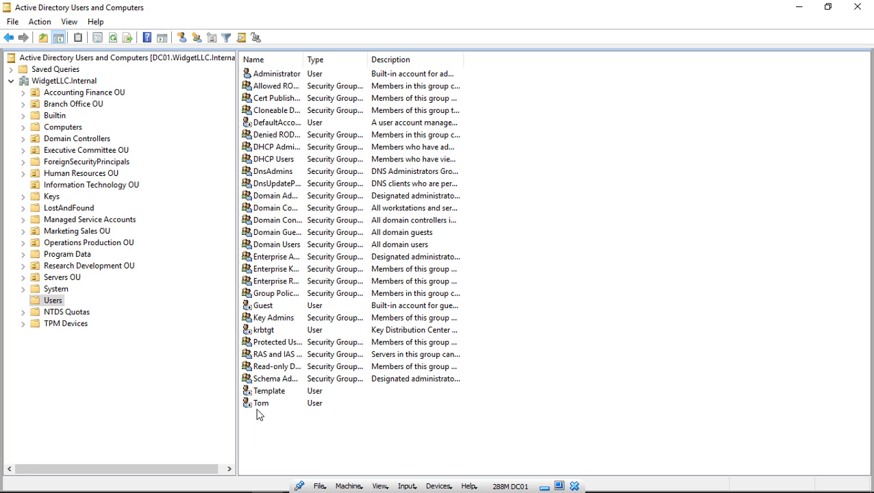
pyautogui.moveTo(270, 408)
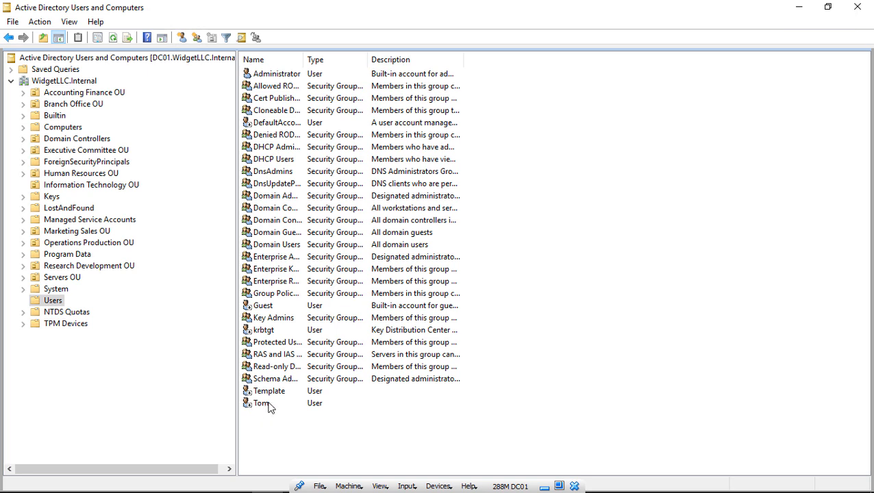
# - Reset Tom's password with 'User must change password at next logon' unchecked
pyautogui.rightClick(262, 403)
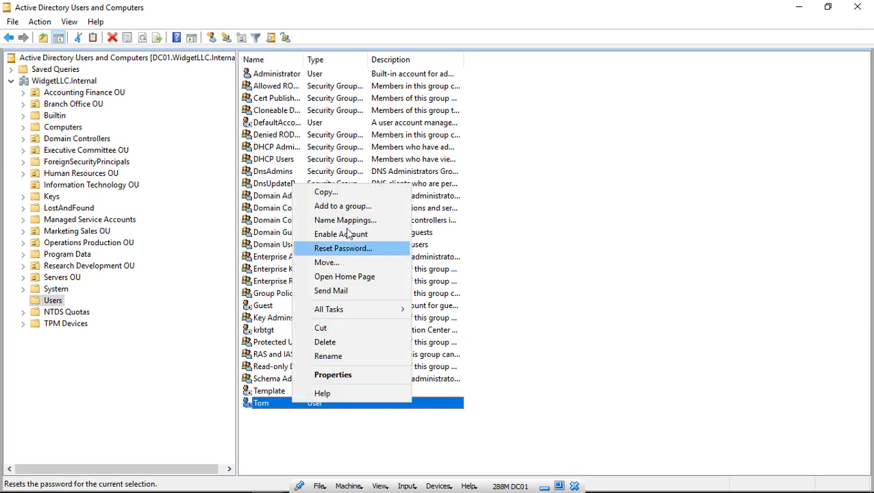
pyautogui.moveTo(340, 235)
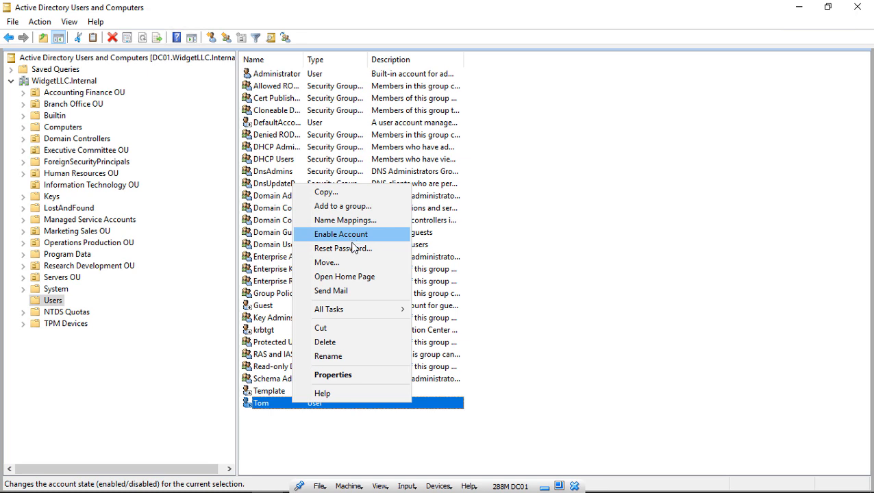
pyautogui.click(343, 248)
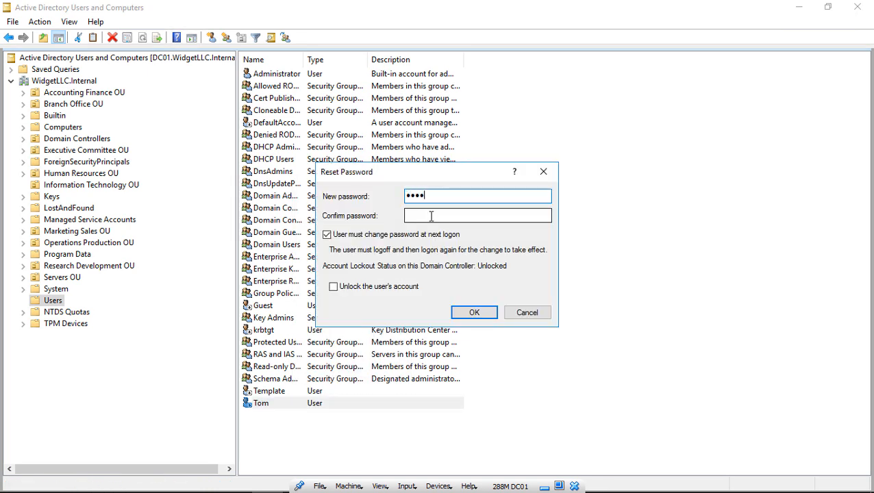
pyautogui.write('••••••')
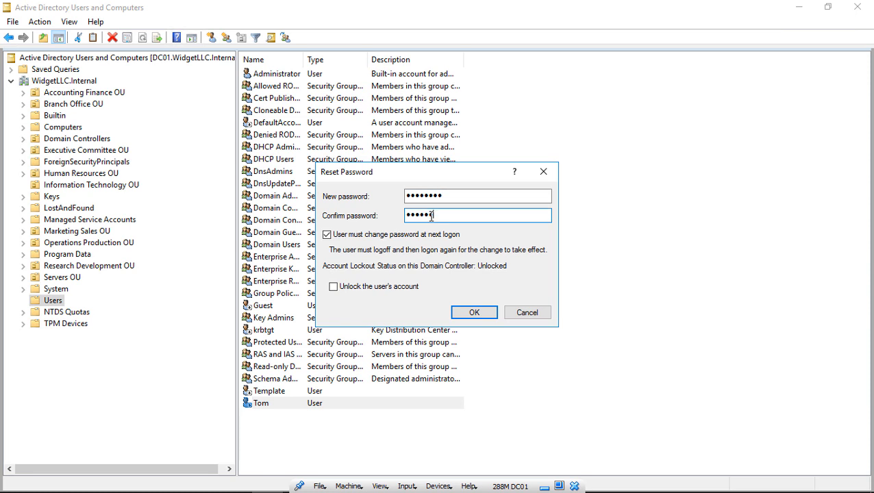
pyautogui.click(326, 235)
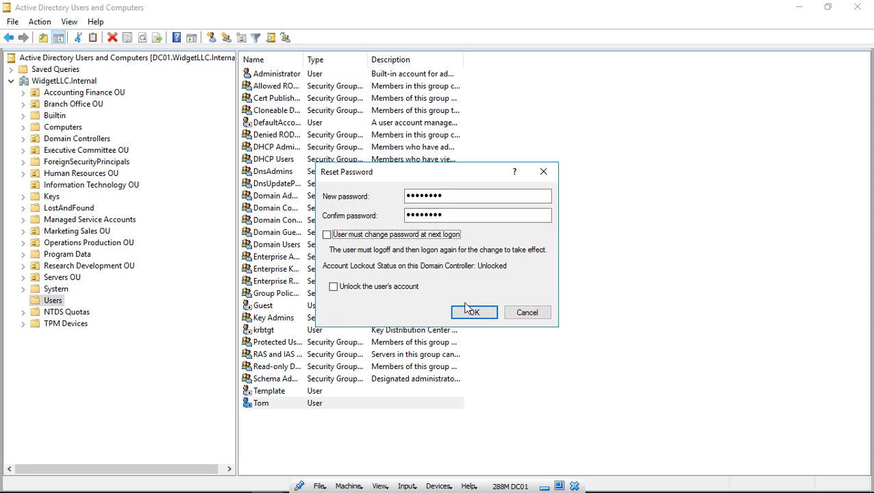
pyautogui.click(474, 312)
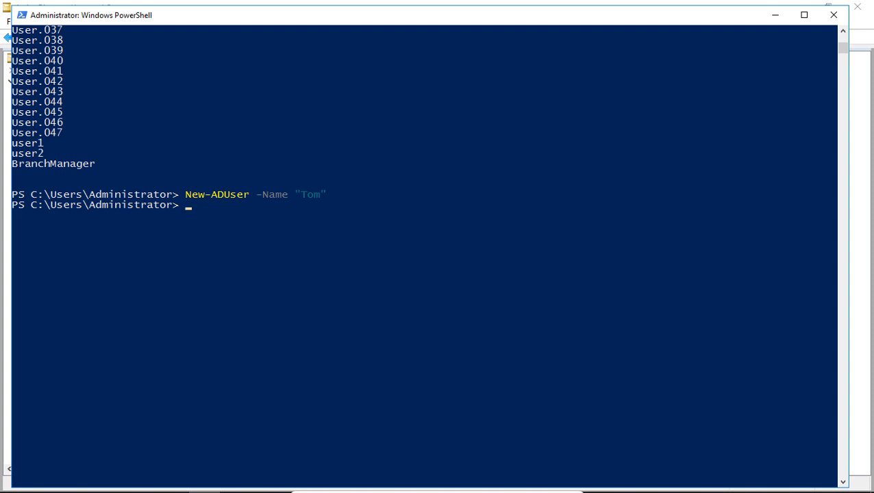
# - Run New-ADUser creating "Tammi" with OtherAttributes title "director"
pyautogui.write('New-ADUser -Name "Tammi" -OtherAttributes @{\'title\'="director"}')
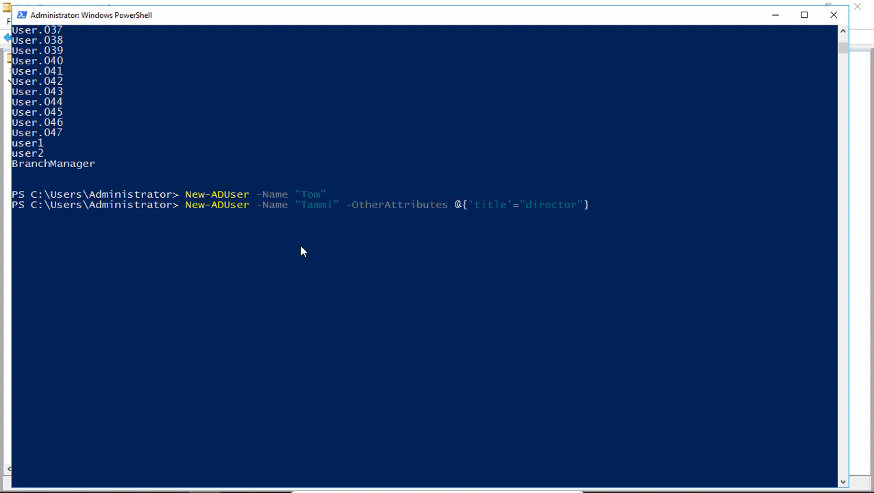
pyautogui.moveTo(395, 277)
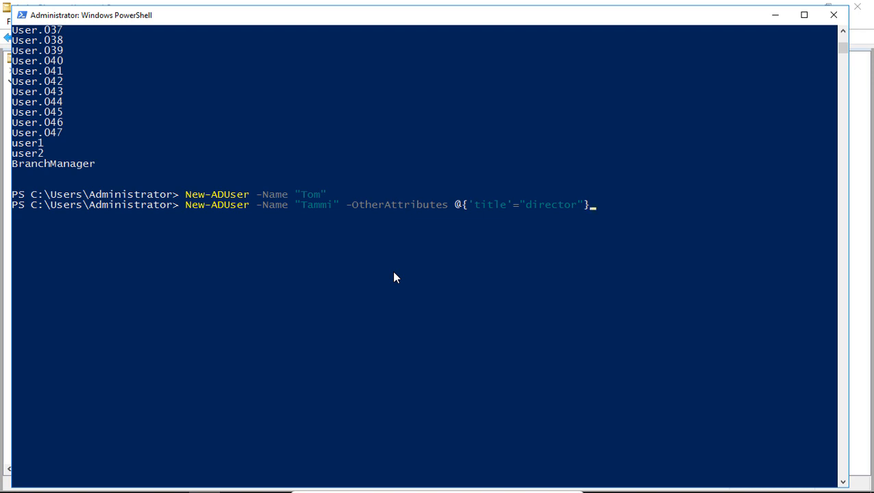
pyautogui.press('Enter')
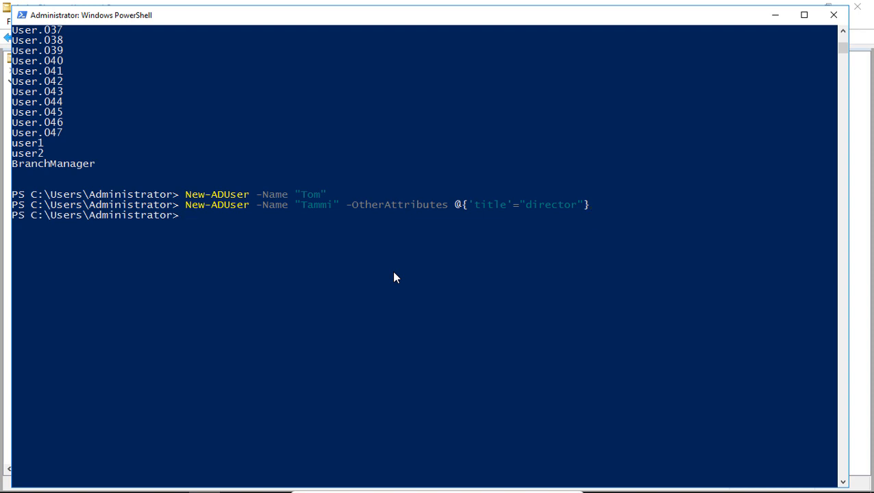
pyautogui.moveTo(734, 330)
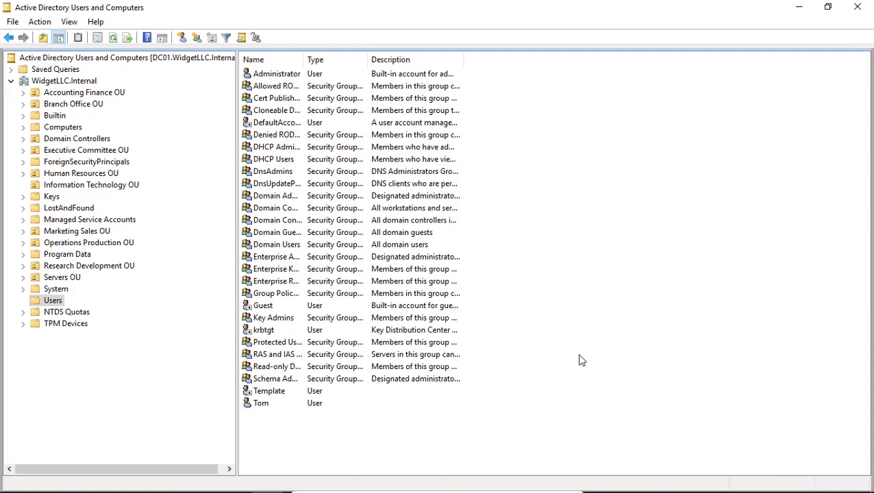
pyautogui.moveTo(287, 425)
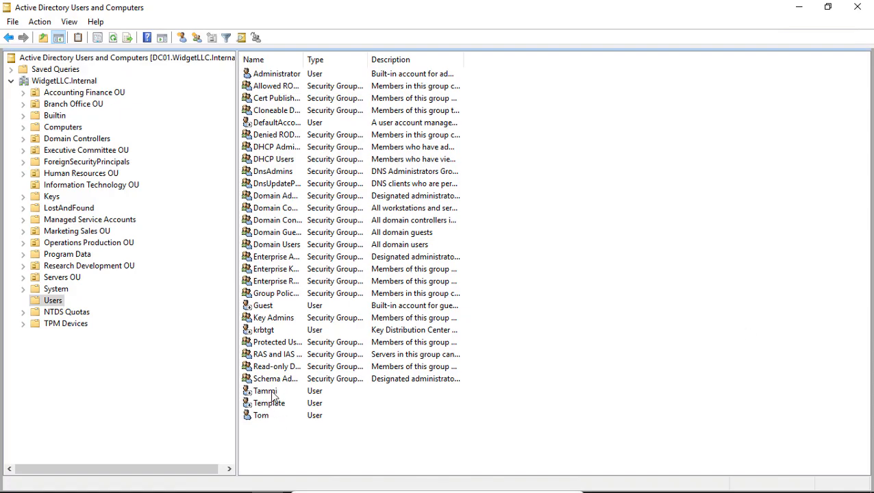
# - Review Tammi's properties, confirming Job Title "director" on the Organization tab
pyautogui.doubleClick(265, 390)
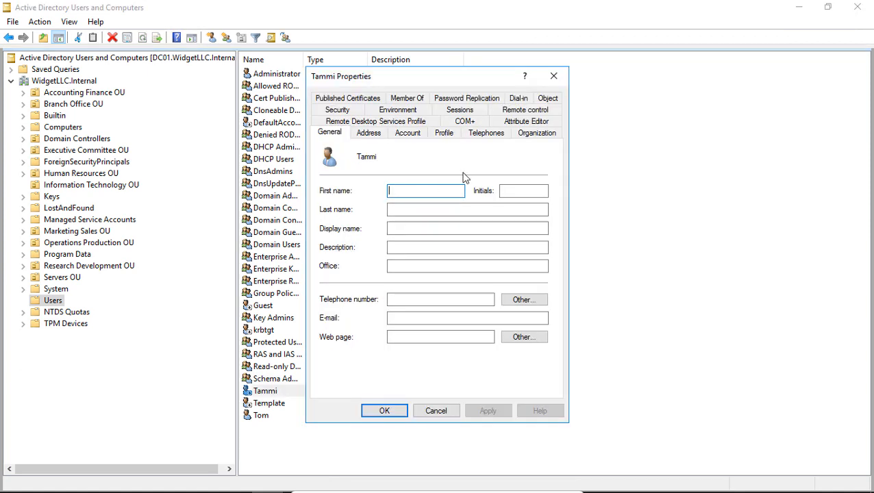
pyautogui.click(537, 131)
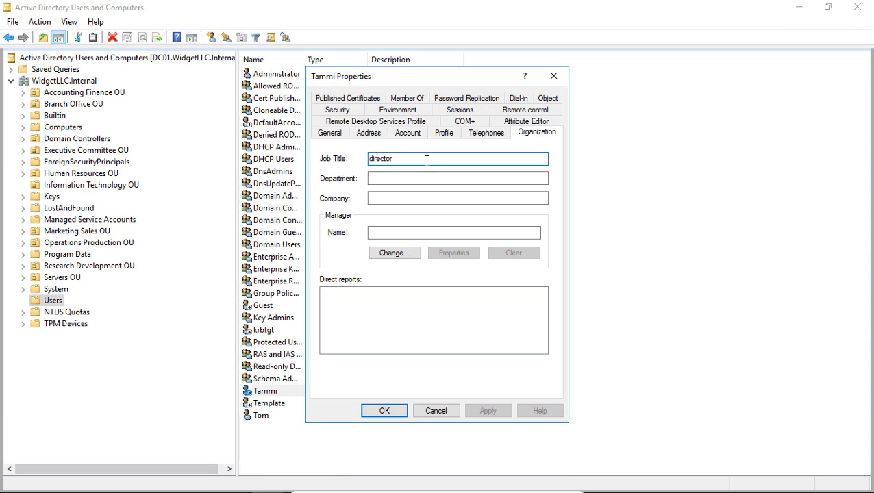
pyautogui.click(458, 178)
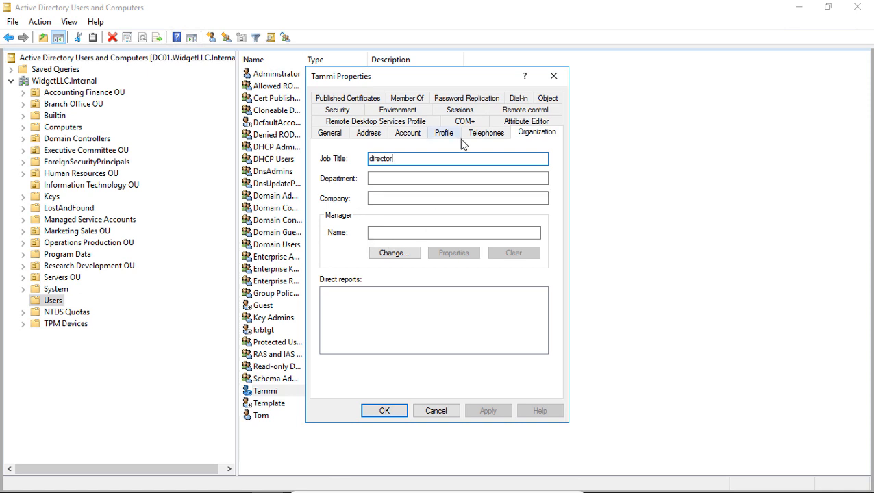
pyautogui.click(485, 131)
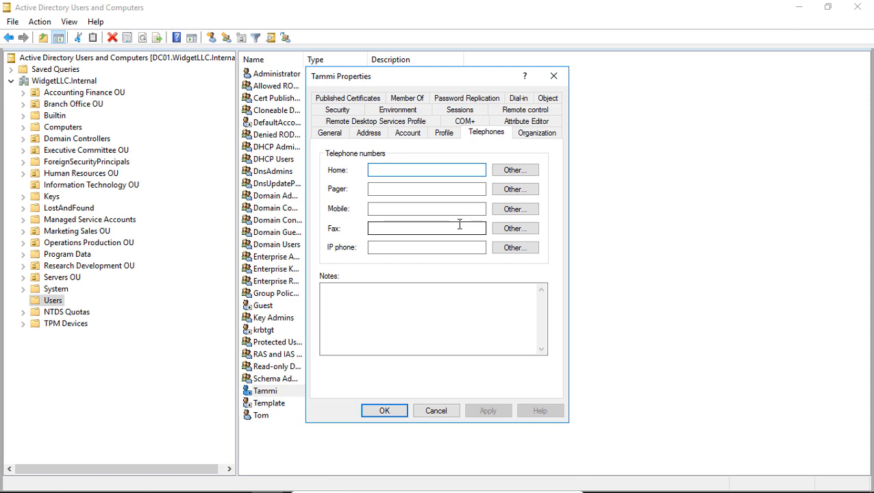
pyautogui.click(537, 132)
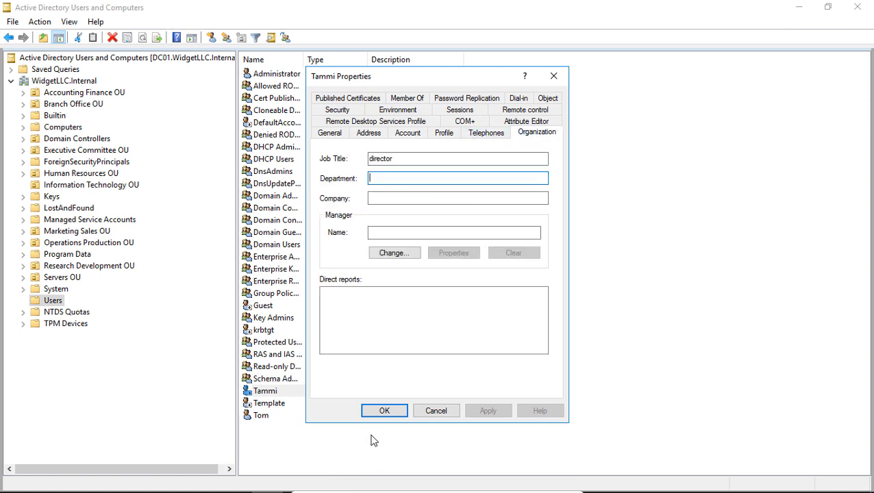
pyautogui.click(383, 411)
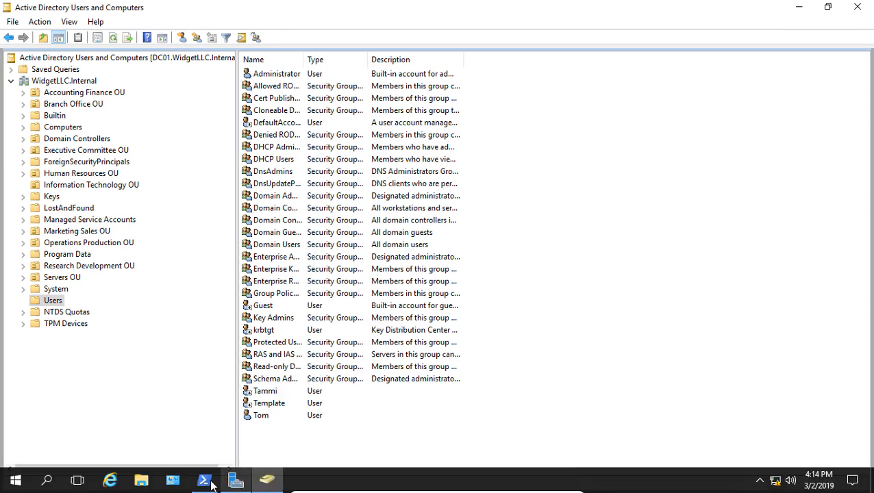
pyautogui.click(204, 480)
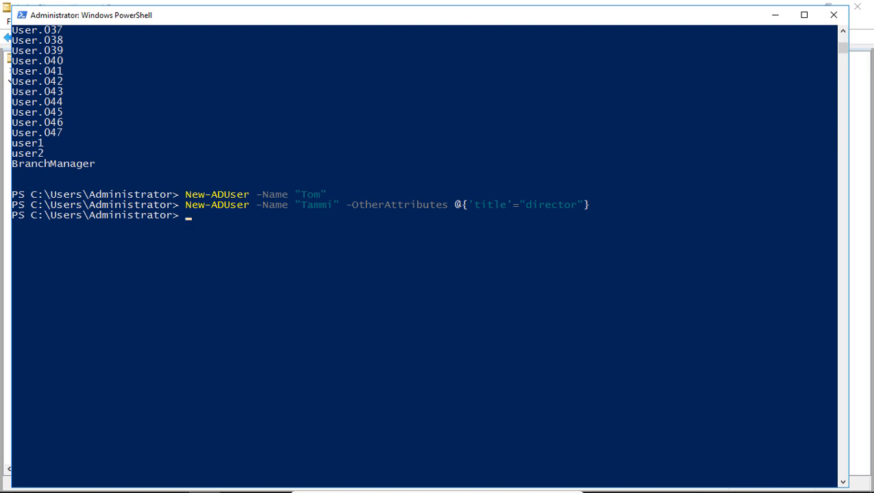
pyautogui.write('New-ADUser -Name "John Smith"')
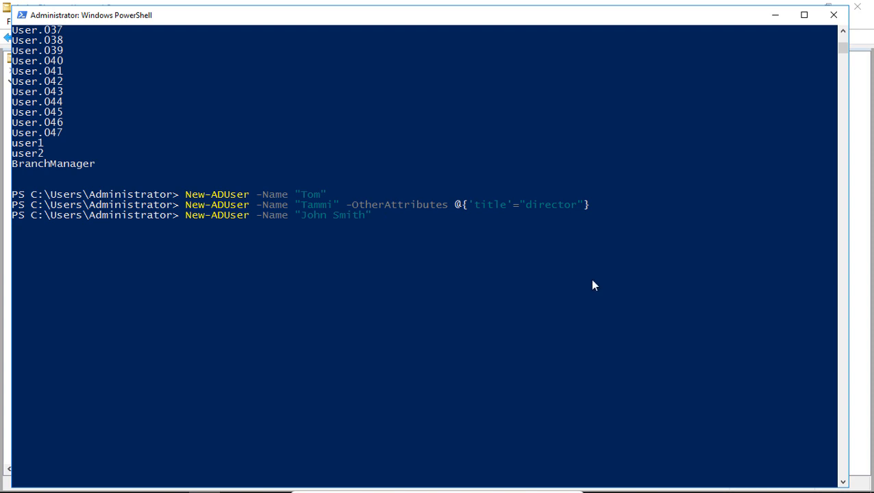
pyautogui.write('-GivenName "John"')
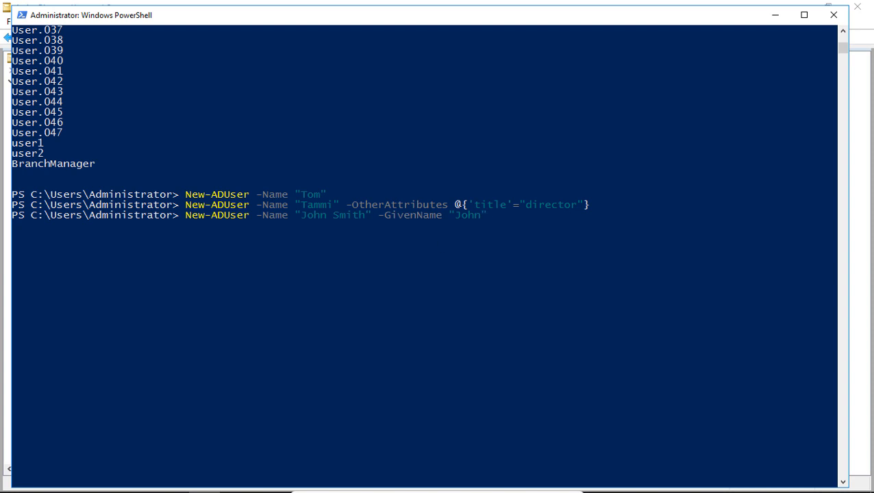
pyautogui.moveTo(565, 305)
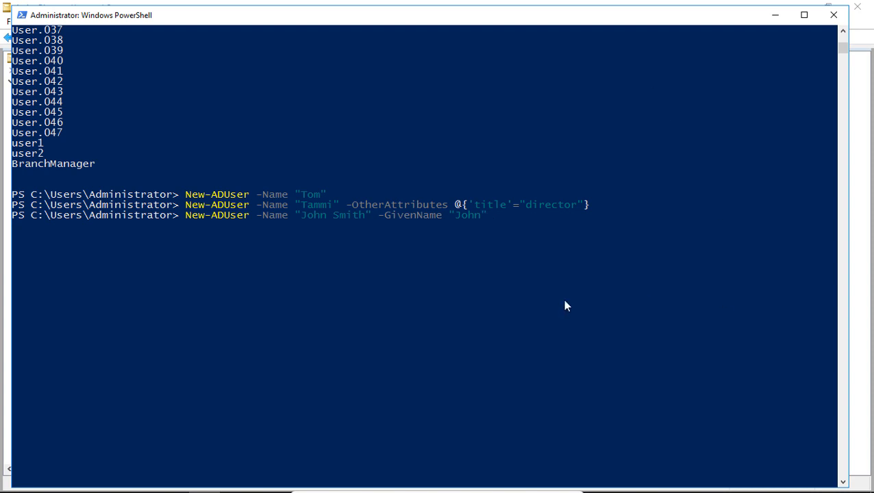
pyautogui.write('-Surname "Smith"')
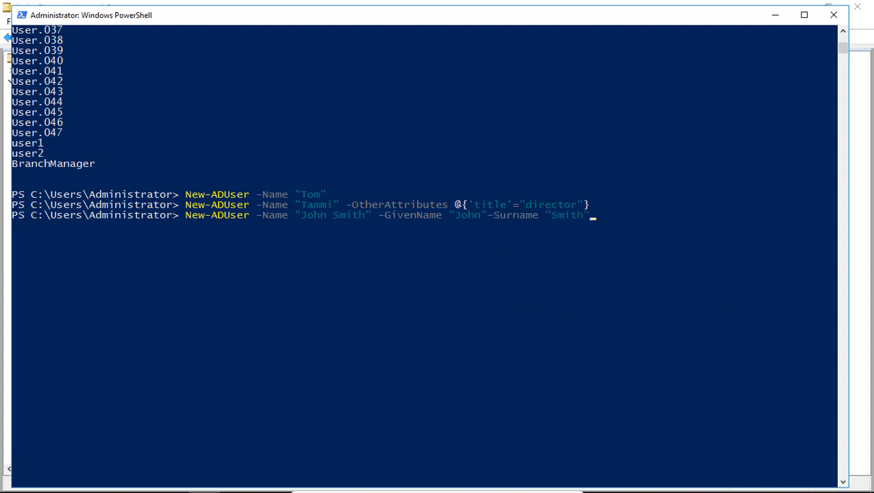
pyautogui.moveTo(652, 257)
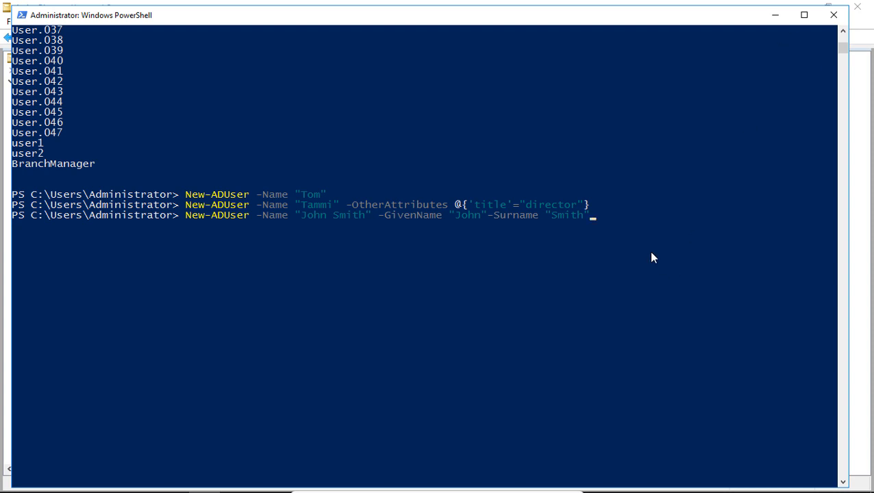
pyautogui.moveTo(603, 219)
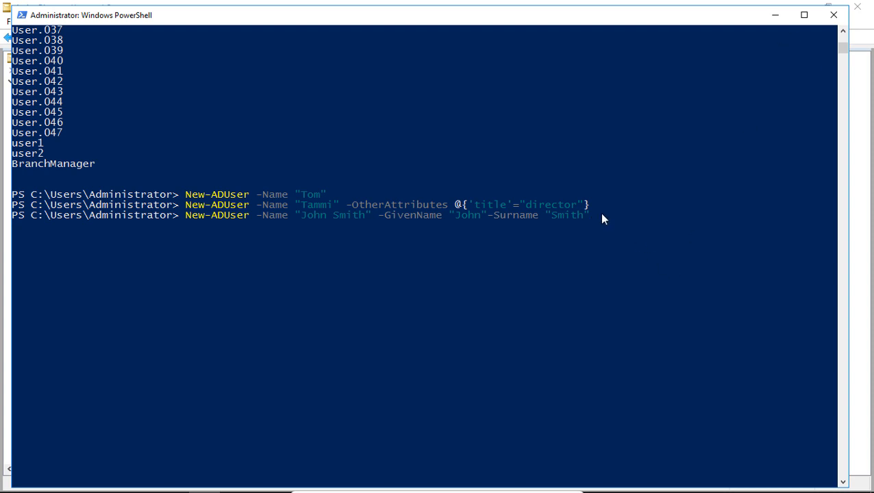
pyautogui.write('-SamAccountName "J.Smith"')
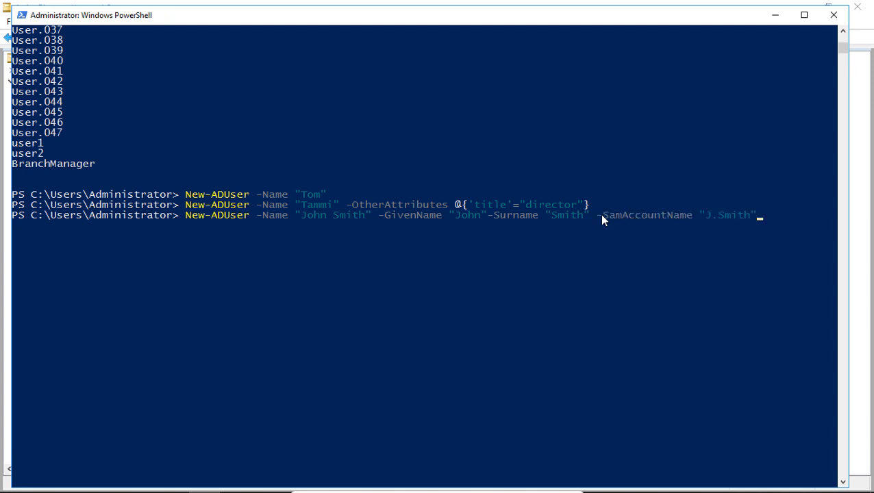
pyautogui.moveTo(594, 256)
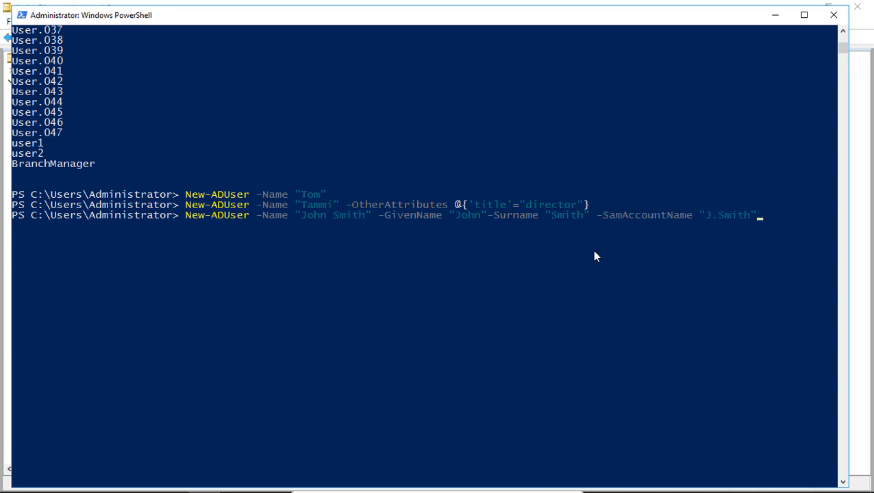
pyautogui.moveTo(739, 261)
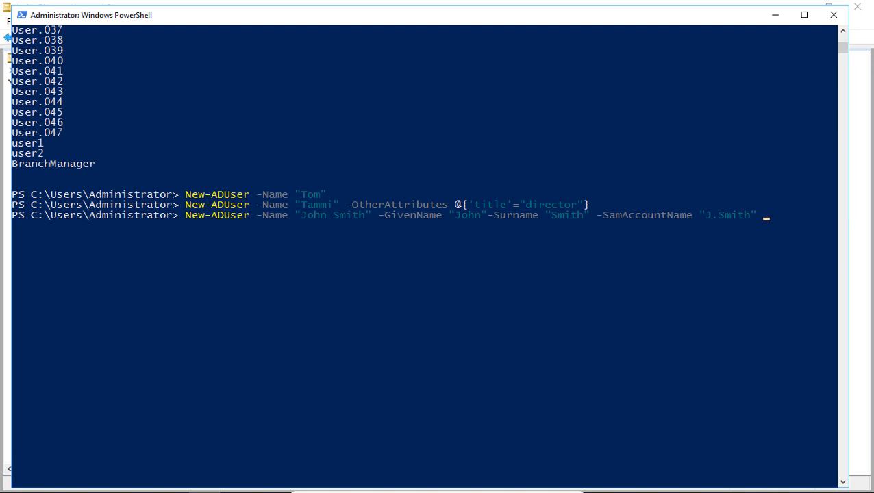
pyautogui.write('-UserPrincipalName "J.Smith@widgetllc.internal"')
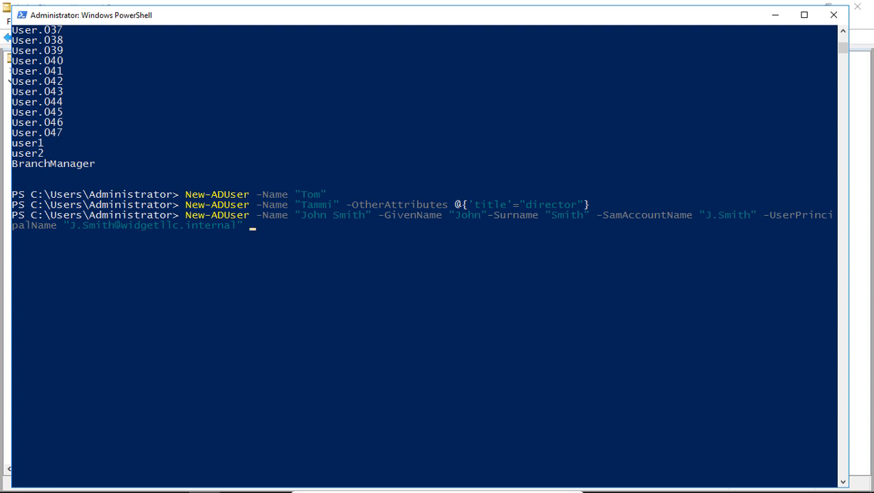
# - Add -Path "OU=Information Technology OU,DC=widgetllc,DC=internal" and highlight part of the OU name
pyautogui.write('-Path "OU=Information Technology OU,DC=widgetllc,DC=internal"')
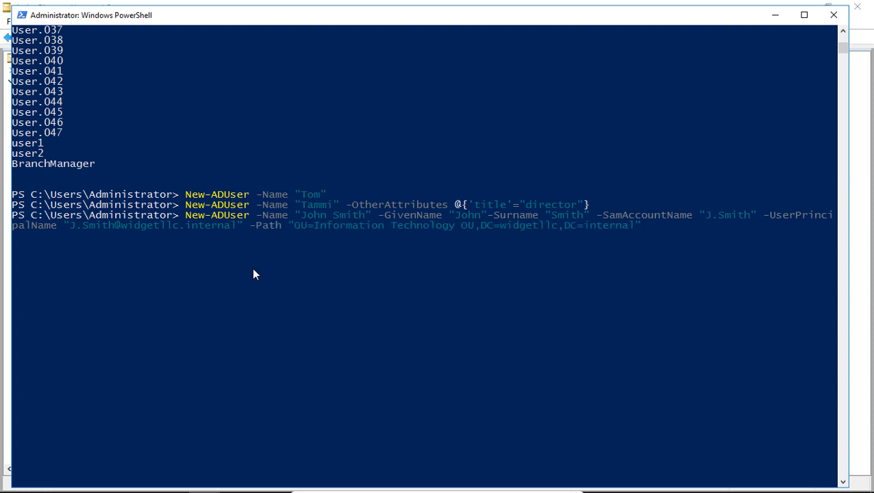
pyautogui.doubleClick(269, 225)
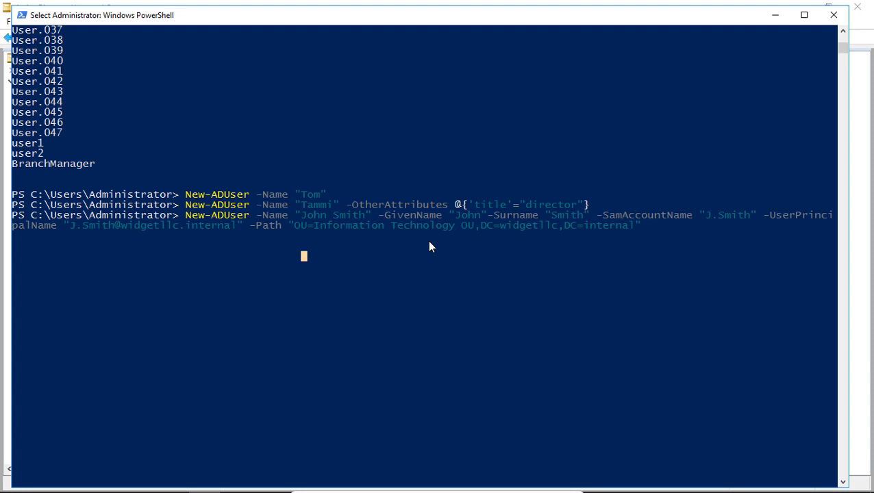
pyautogui.moveTo(364, 258)
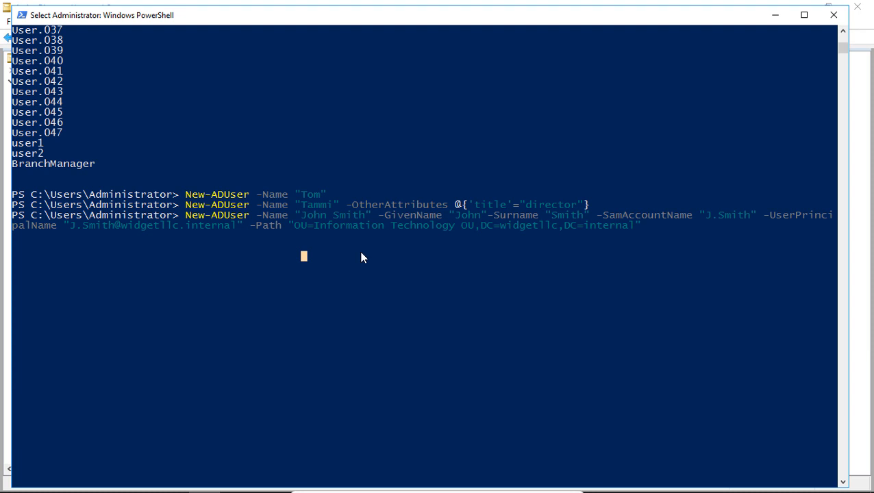
pyautogui.doubleClick(319, 224)
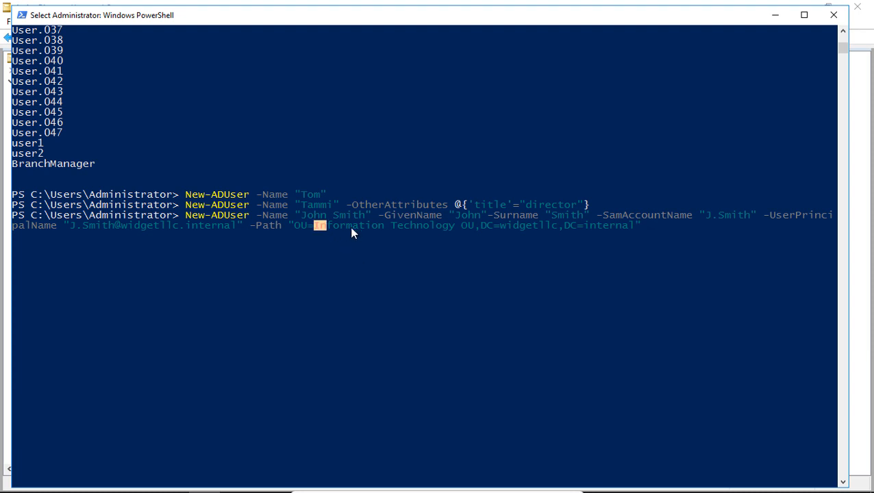
pyautogui.moveTo(326, 225); pyautogui.dragTo(473, 225)
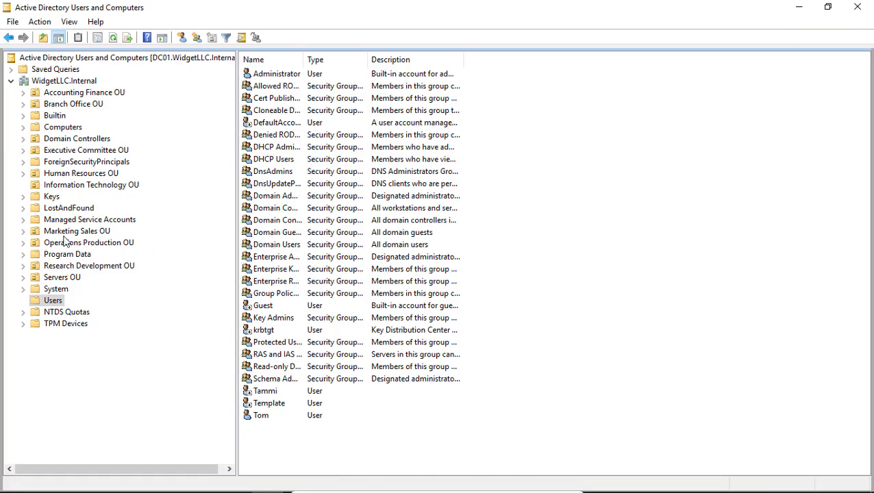
# - View the Information Technology OU's current contents, then return to PowerShell
pyautogui.click(91, 185)
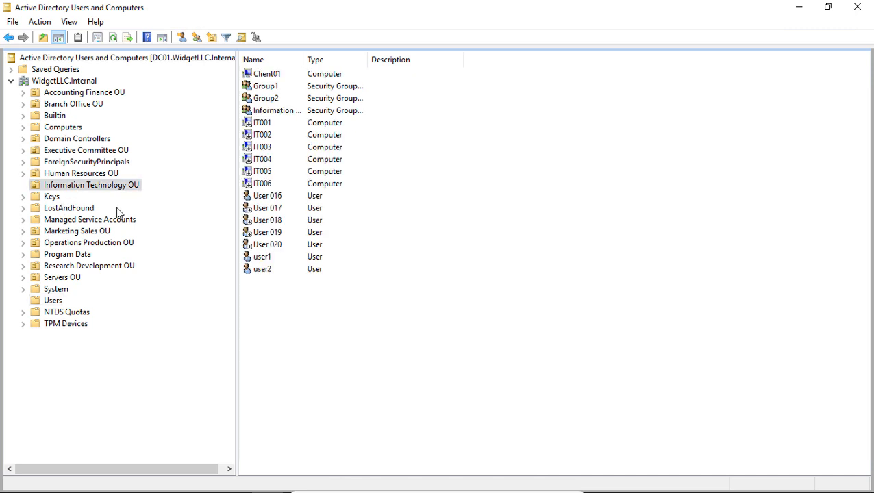
pyautogui.moveTo(323, 386)
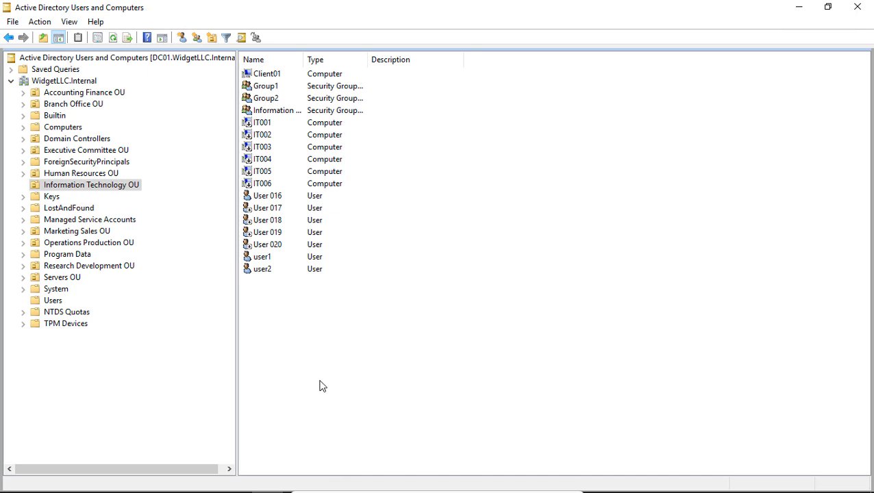
pyautogui.click(204, 479)
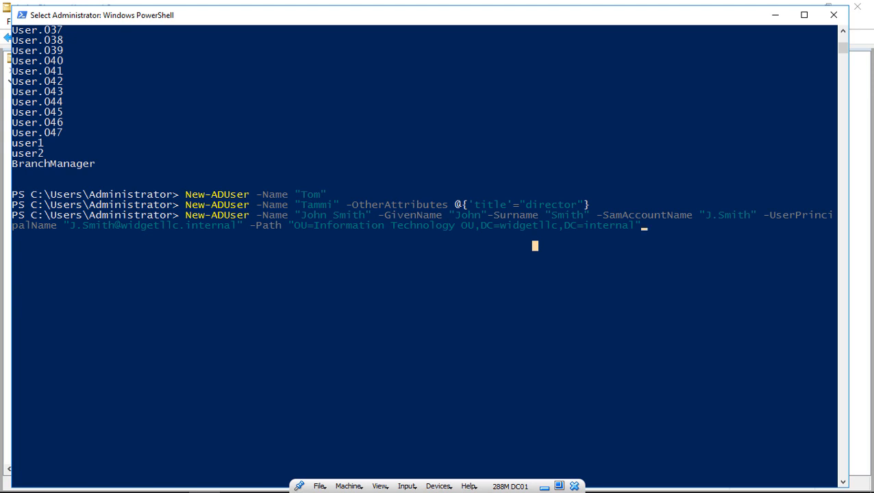
pyautogui.moveTo(709, 287)
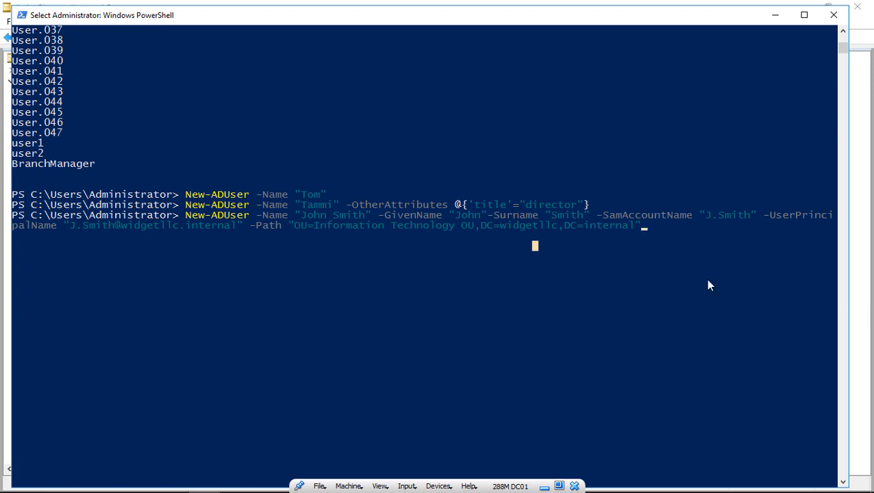
# - Add -AccountPassword(Read-Host -AsSecureString "Input Password") -Enabled $true, run it and enter the password
pyautogui.write('-AccountPassword(Read-Host -AsSecureString "Input Password") -Enabled $true')
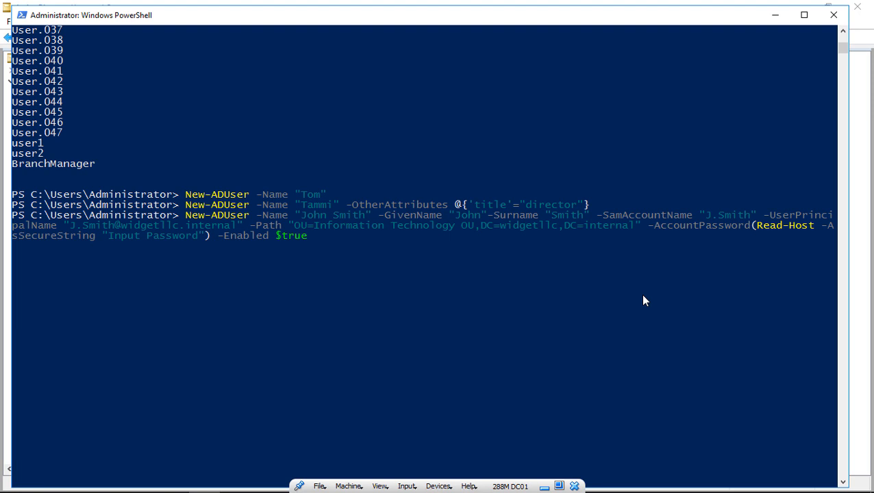
pyautogui.moveTo(384, 274)
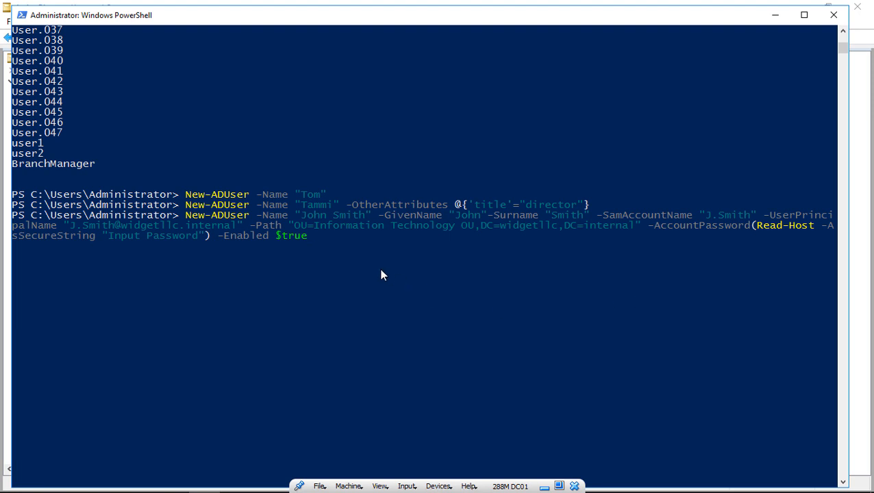
pyautogui.moveTo(342, 248)
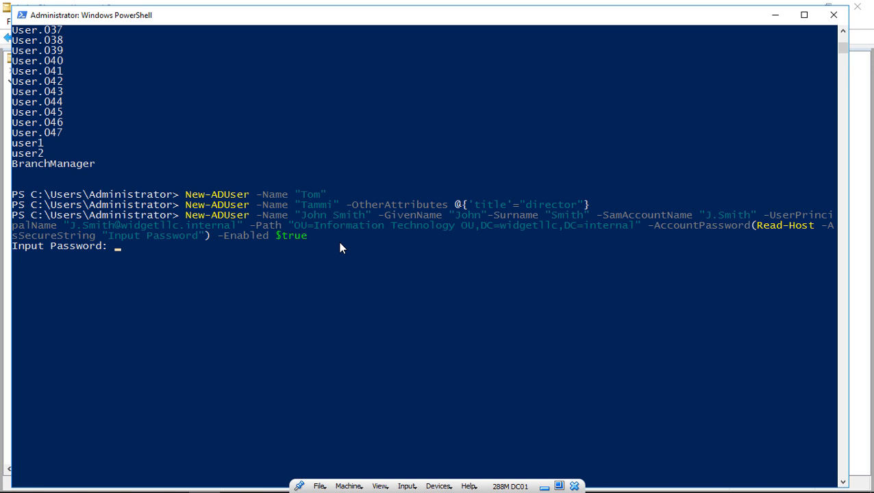
pyautogui.write('*')
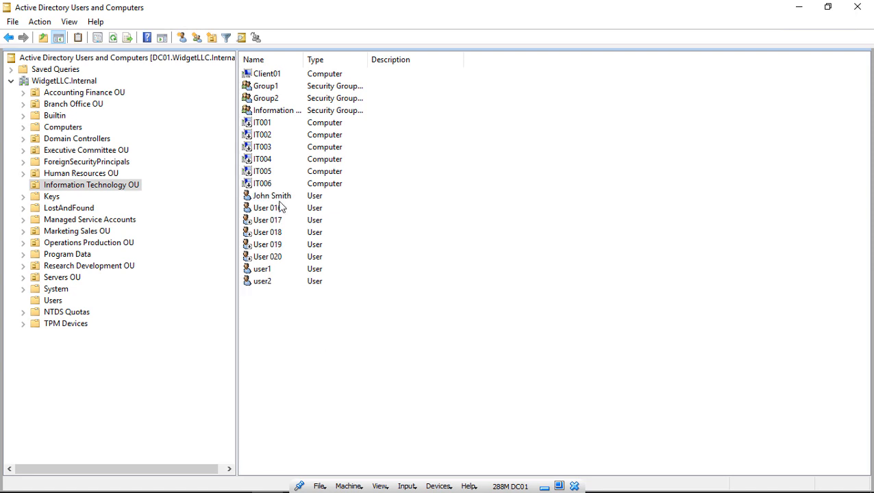
# - Check John Smith's General and Account properties confirm John, Smith and logon J.Smith
pyautogui.click(271, 196)
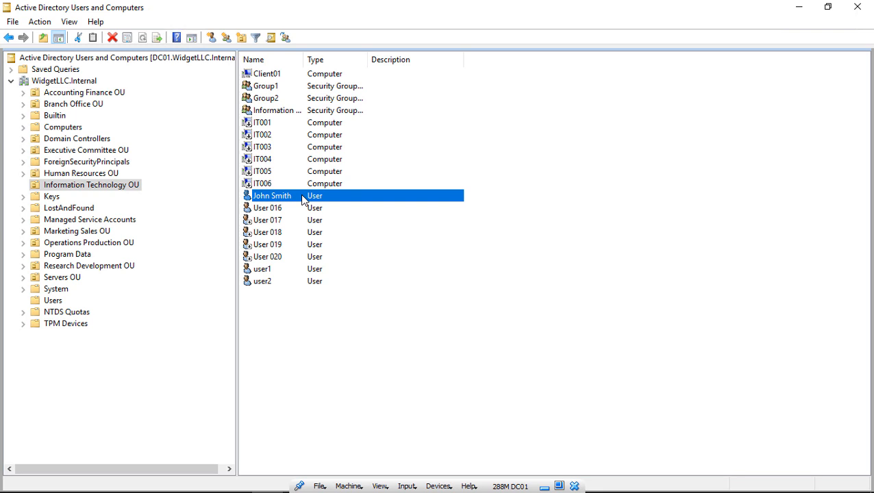
pyautogui.doubleClick(271, 195)
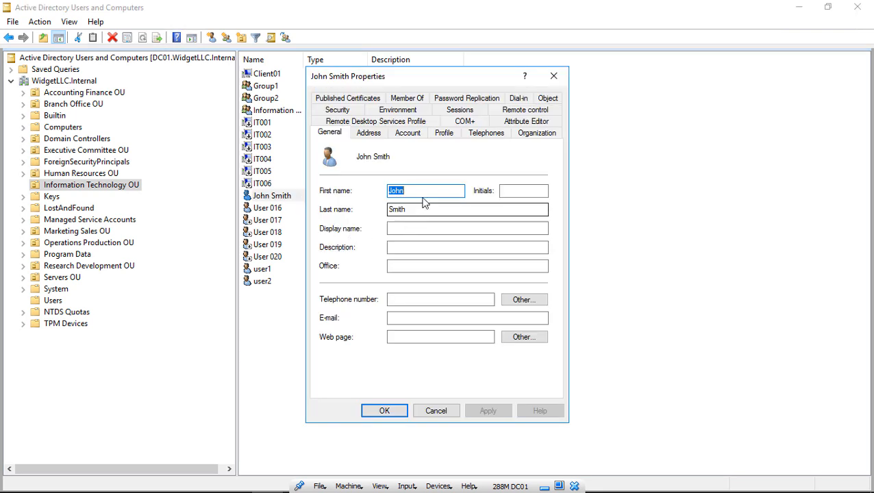
pyautogui.click(469, 208)
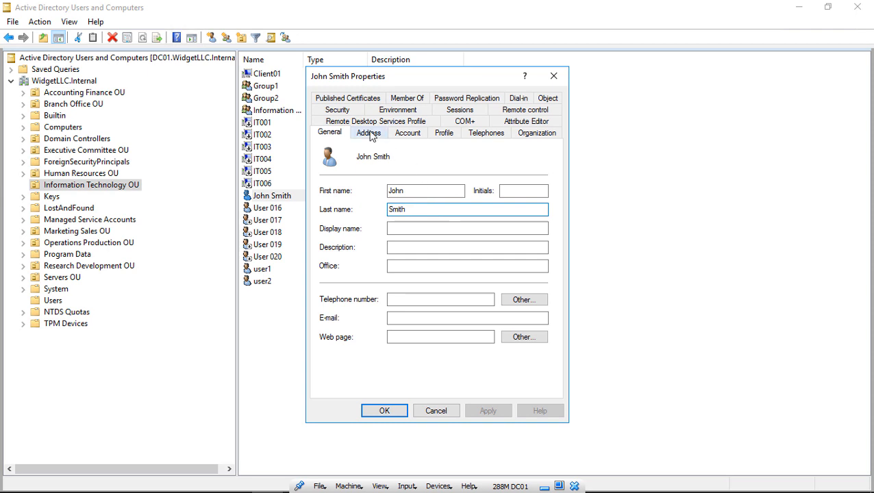
pyautogui.click(409, 132)
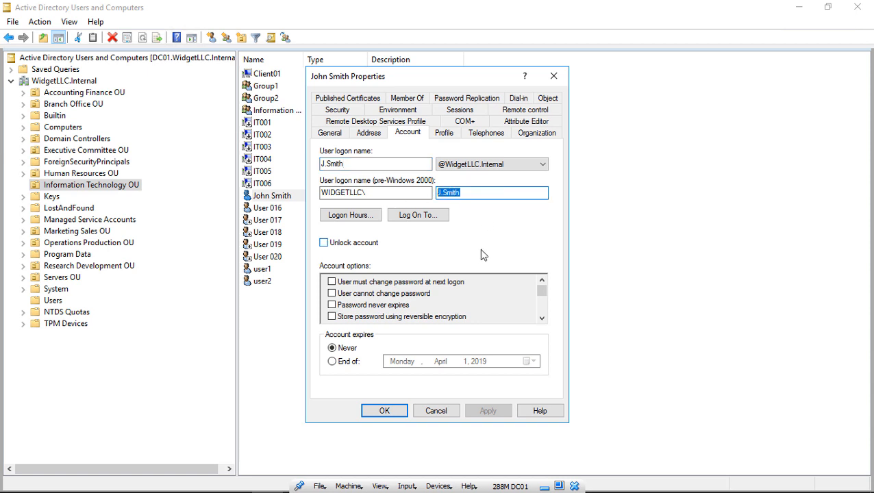
pyautogui.click(376, 164)
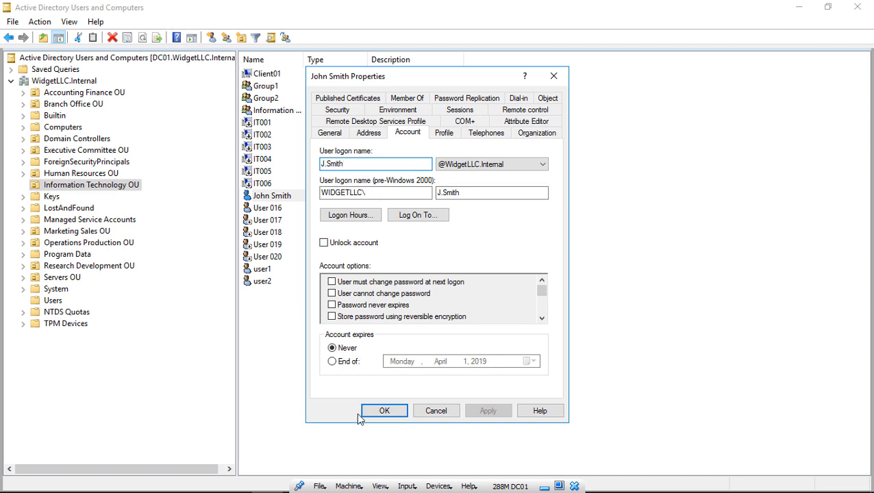
pyautogui.click(383, 411)
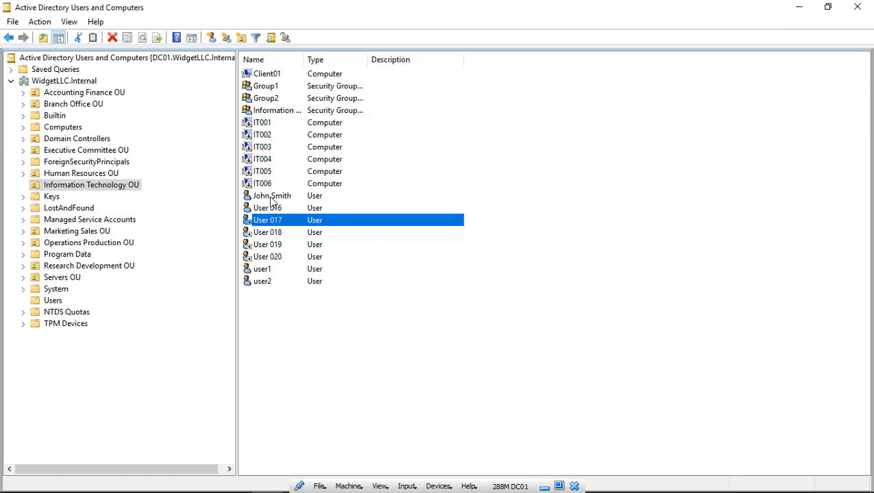
pyautogui.click(271, 195)
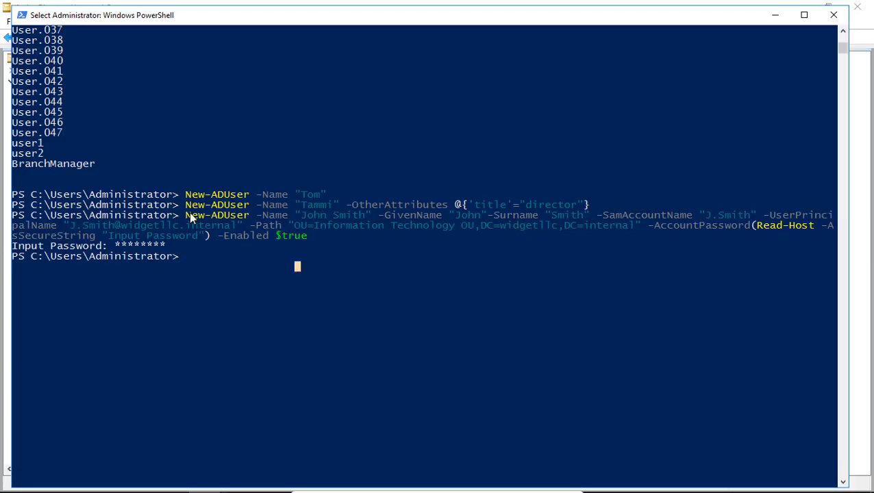
pyautogui.moveTo(185, 215); pyautogui.dragTo(367, 215)
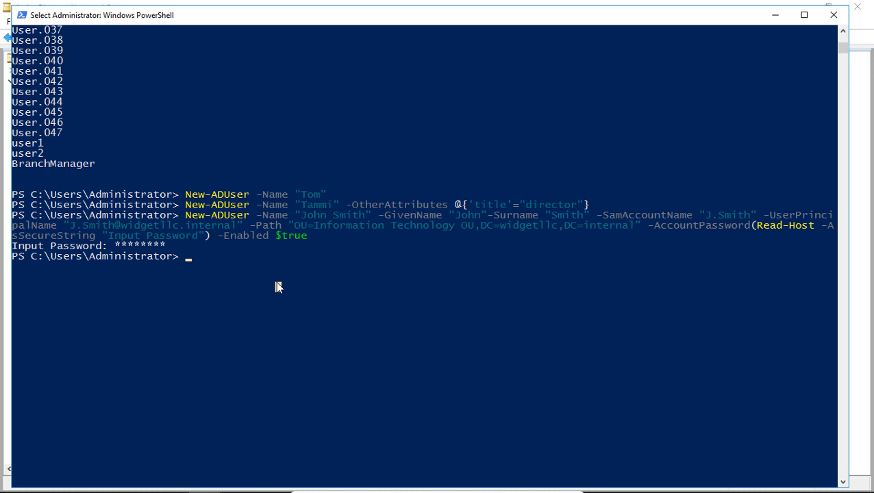
pyautogui.moveTo(216, 257)
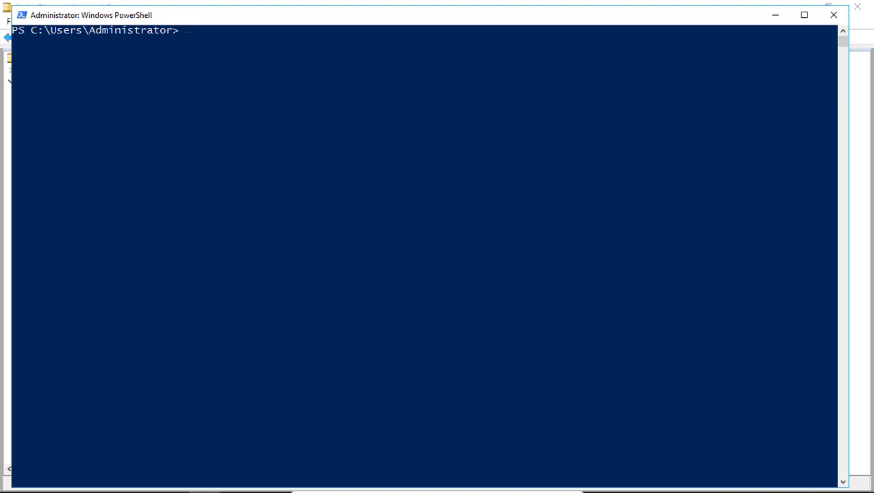
pyautogui.moveTo(232, 60)
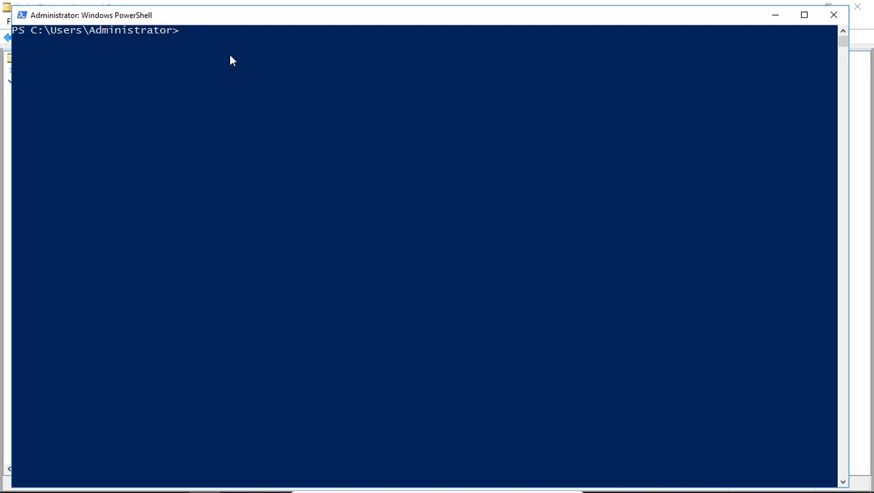
# - Enter New-ADGroup -Name Avengers so it prompts for the group scope
pyautogui.write('New-ADGroup -Name Avengers')
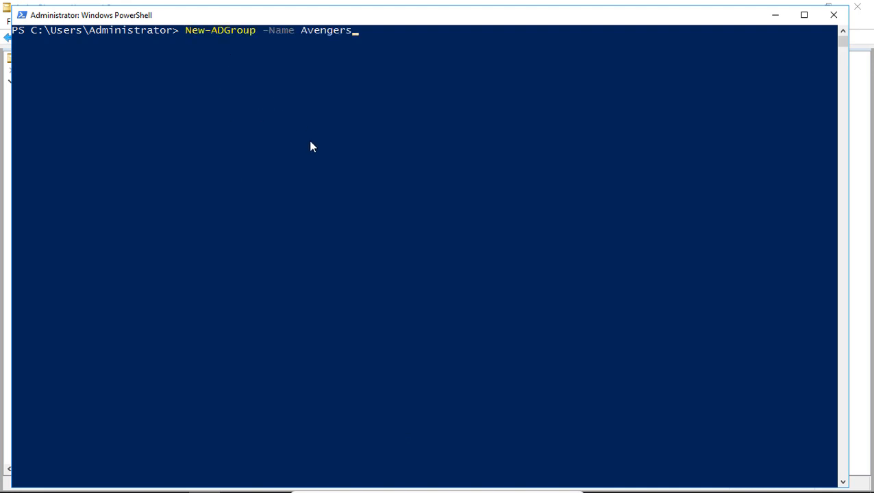
pyautogui.moveTo(287, 101)
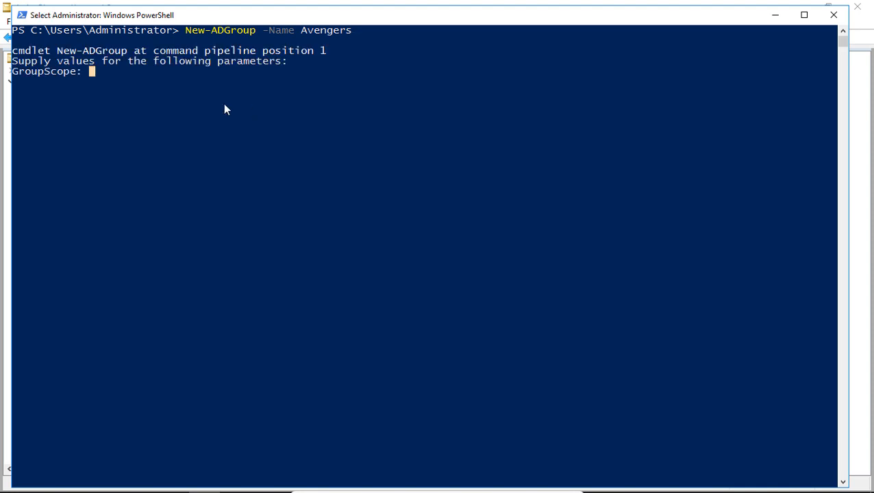
pyautogui.moveTo(181, 115)
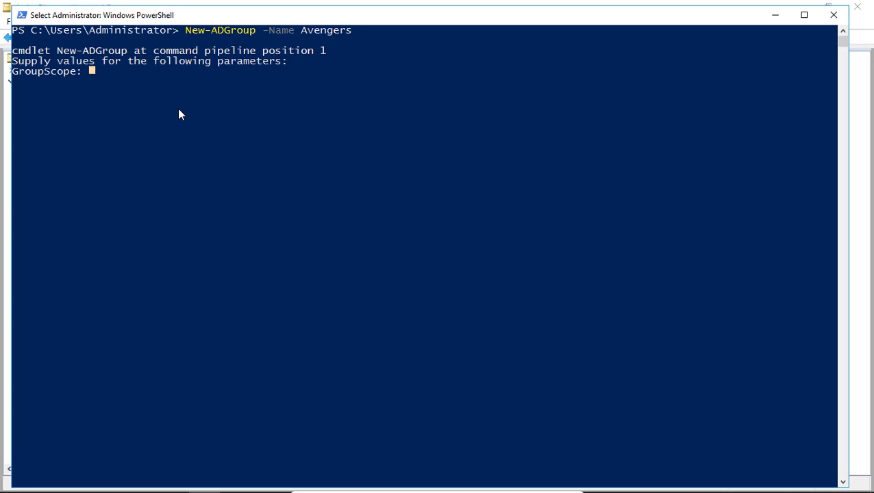
pyautogui.moveTo(861, 188)
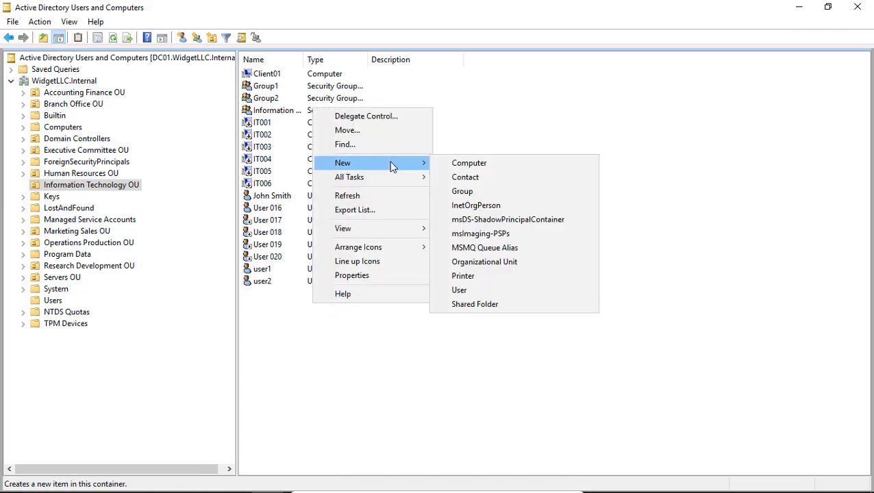
# - Review the new-group form's scope options, then answer Global at the GroupScope prompt
pyautogui.click(463, 192)
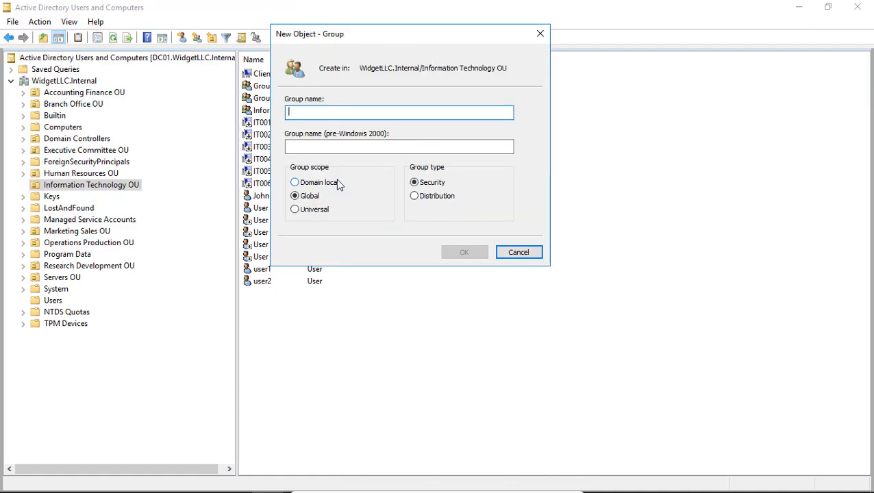
pyautogui.moveTo(335, 200)
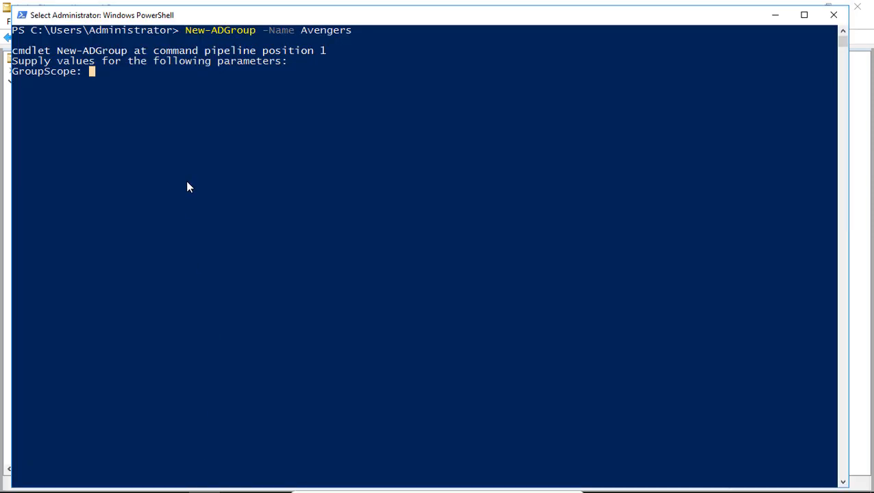
pyautogui.write('Global')
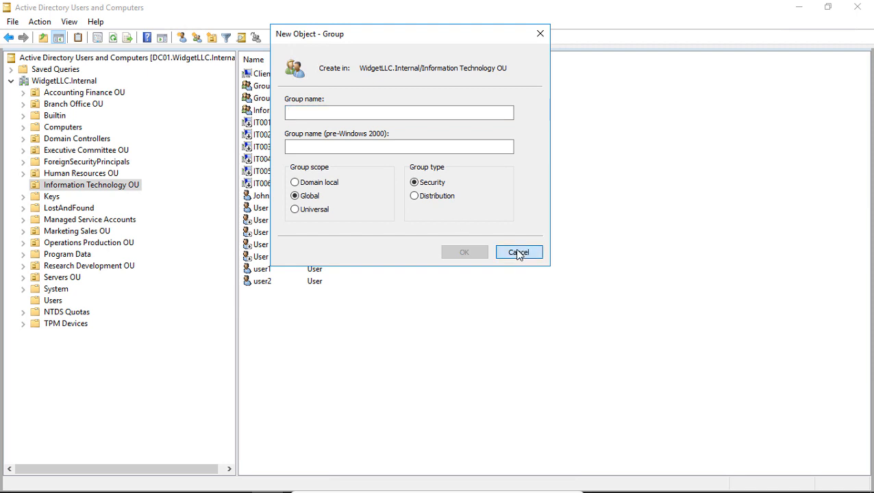
# - Cancel the new-group form and view Avengers' properties in Users as a global security group
pyautogui.click(518, 252)
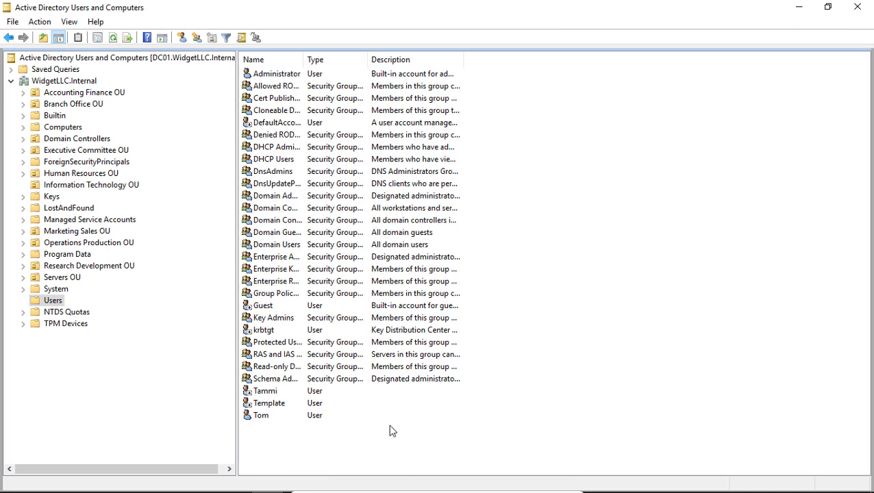
pyautogui.moveTo(400, 449)
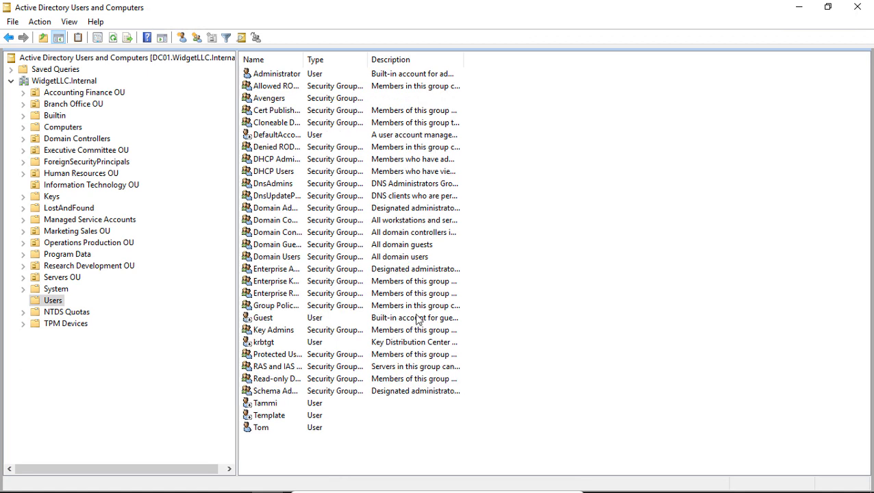
pyautogui.click(267, 99)
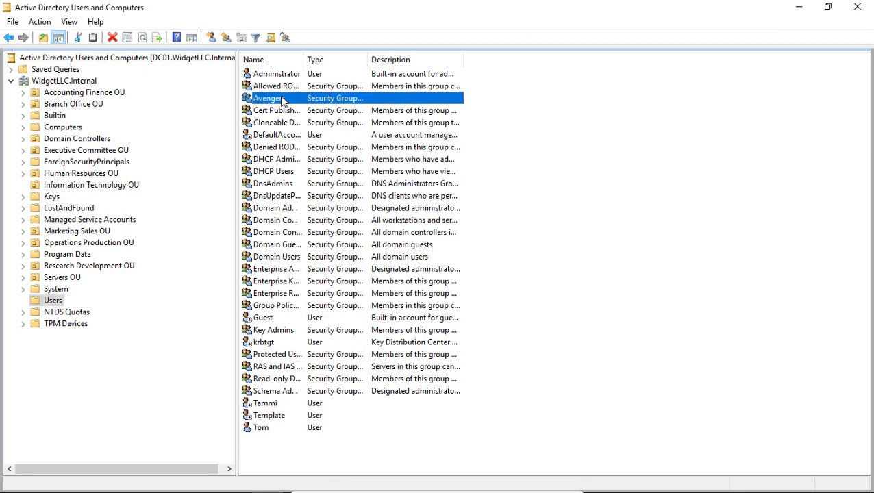
pyautogui.doubleClick(269, 99)
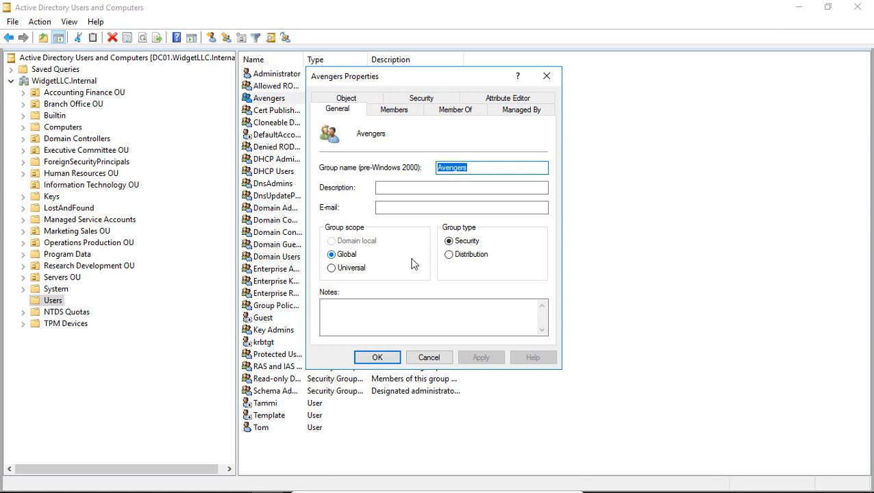
pyautogui.moveTo(444, 260)
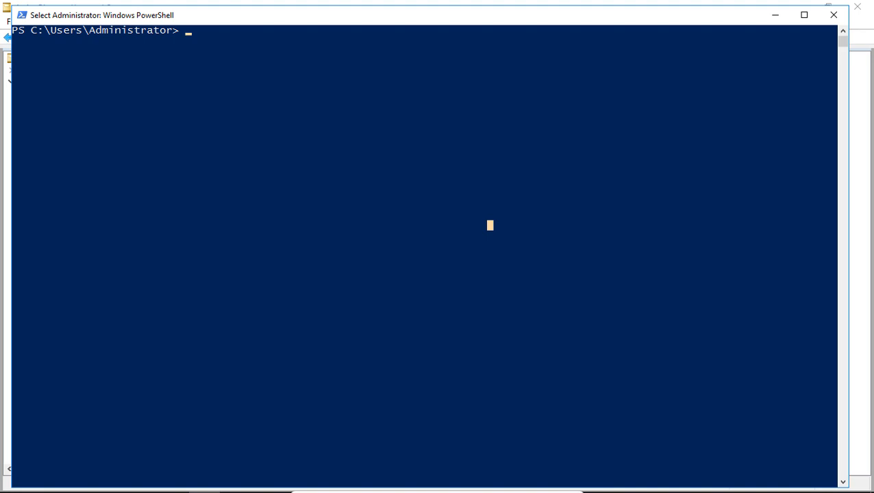
pyautogui.moveTo(496, 290)
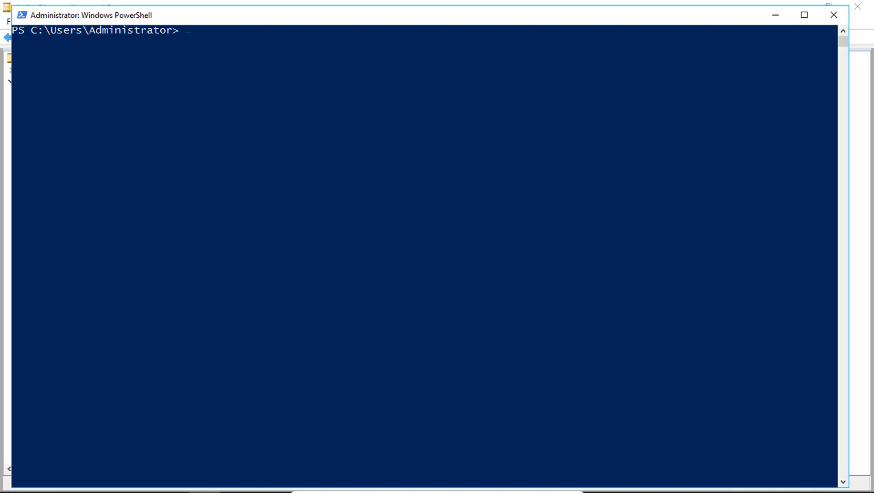
# - Begin New-ADGroup -Path "OU=Human Resources OU,DC=widgetLLC,DC=Internal" without running it
pyautogui.write('New-ADGroup -Path "OU=Human Resources OU,DC=widgetLLC,DC=Internal"')
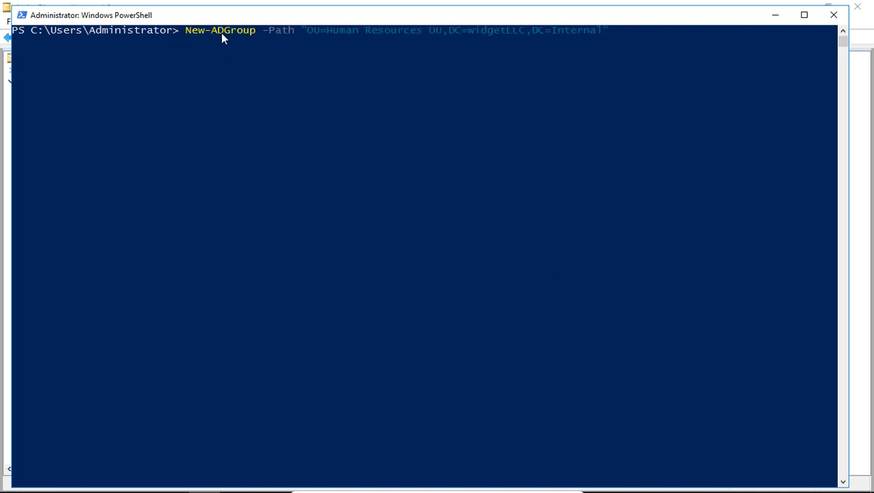
pyautogui.moveTo(400, 85)
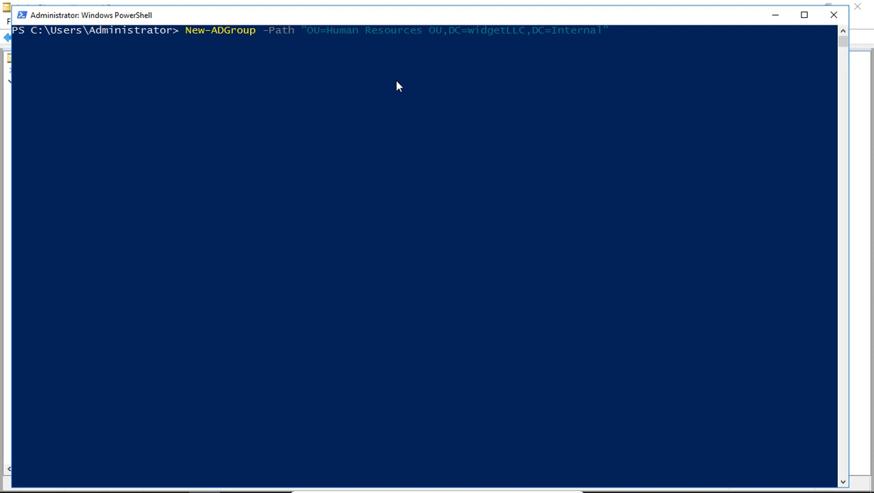
pyautogui.moveTo(490, 101)
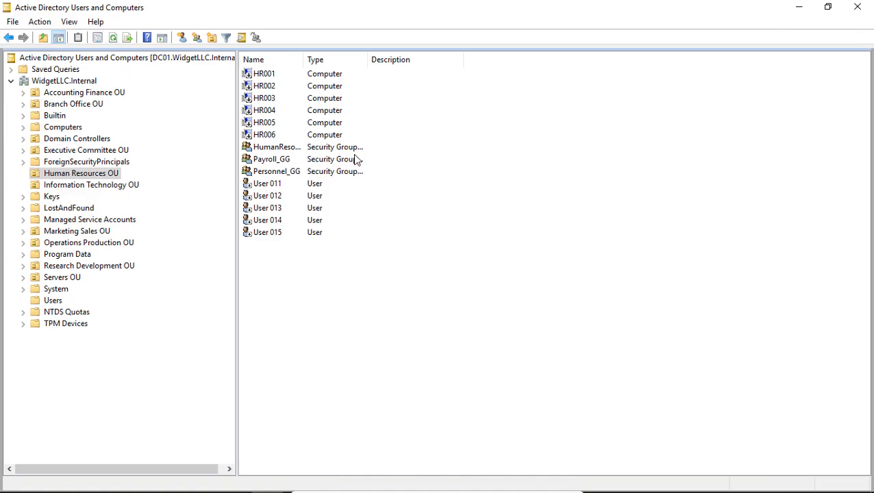
# - Select the Human Resources OU to list its existing groups such as Payroll_GG
pyautogui.click(81, 173)
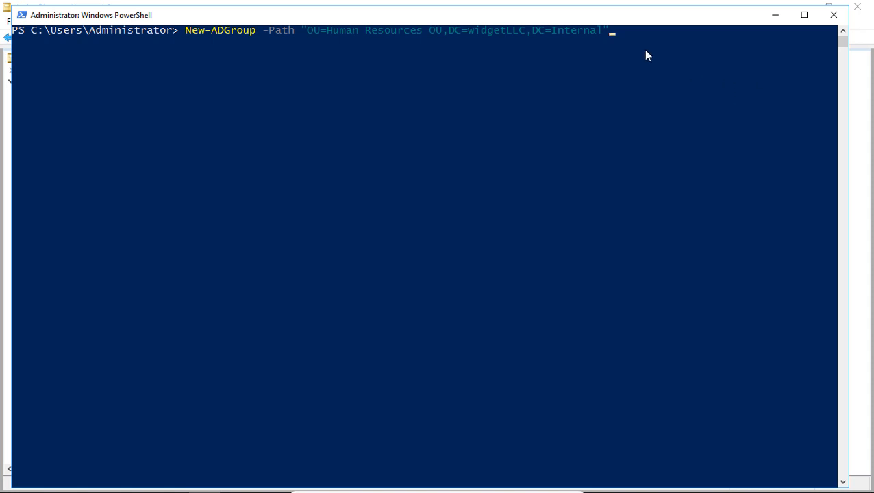
# - Add -GroupScope DomainLocal -Name "HRDudes" -GroupCategory Distribution and run the command
pyautogui.write('-GroupScope DomainLocal')
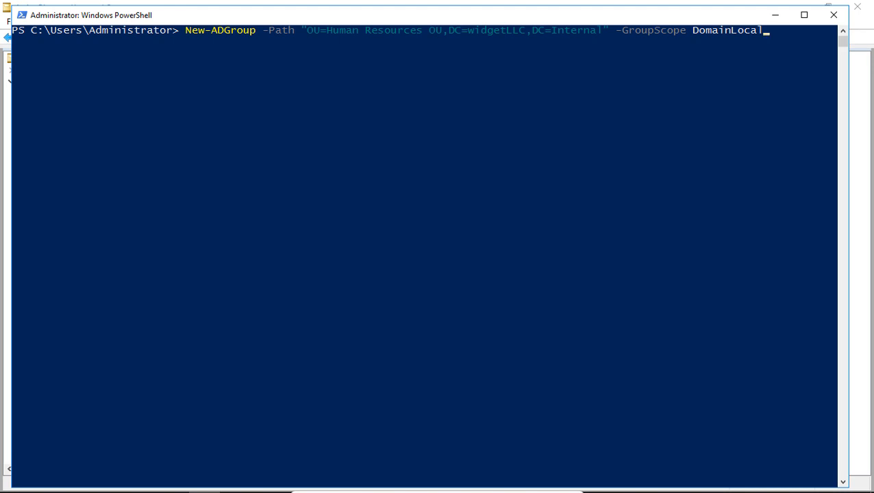
pyautogui.moveTo(787, 101)
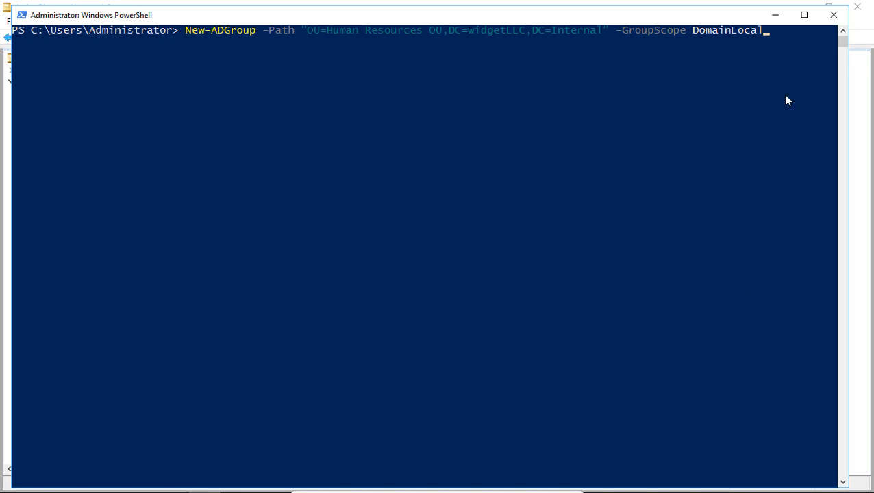
pyautogui.write('-Name "HRDudes"')
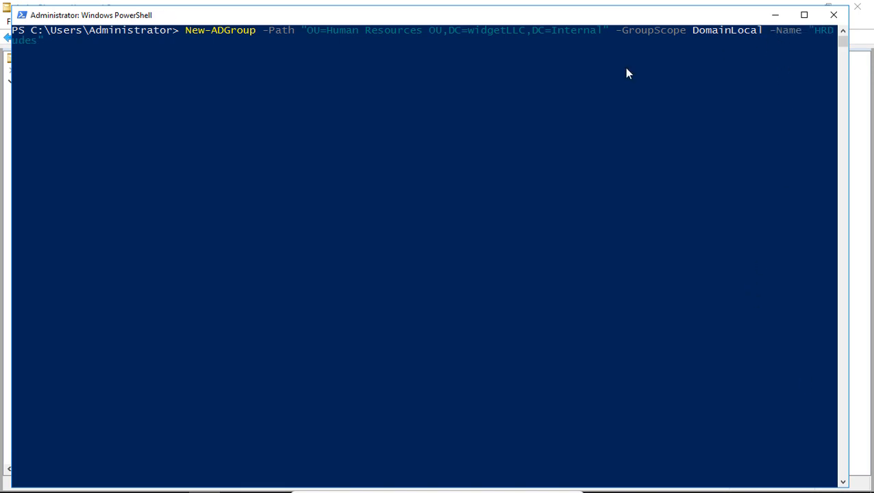
pyautogui.moveTo(637, 83)
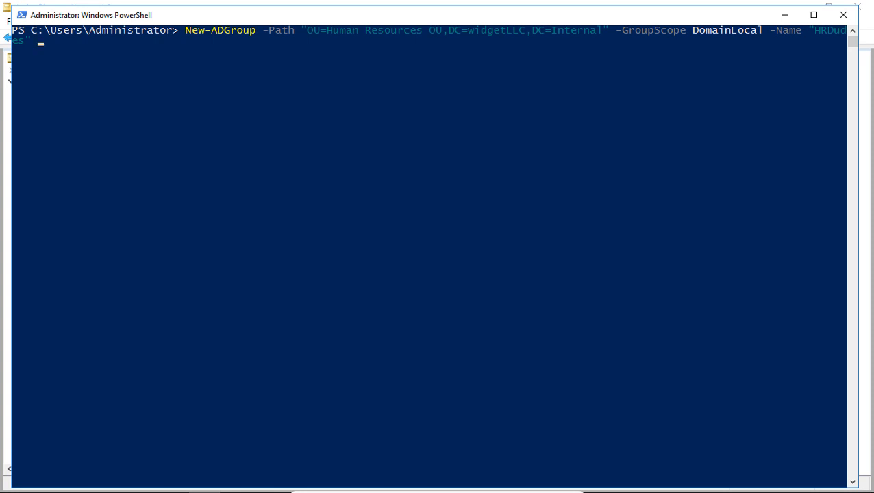
pyautogui.write('-GroupCategory Distribution')
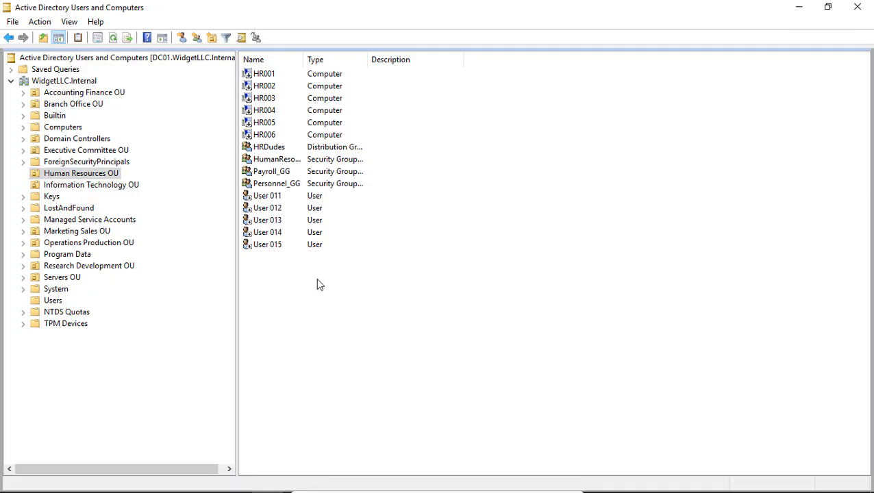
# - View HRDudes' properties, toggling Group type to Security and back to Distribution
pyautogui.click(270, 147)
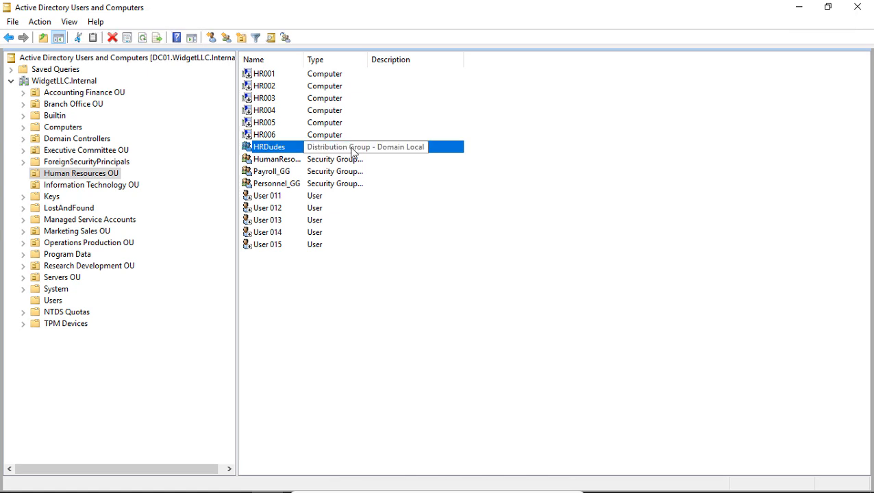
pyautogui.doubleClick(269, 147)
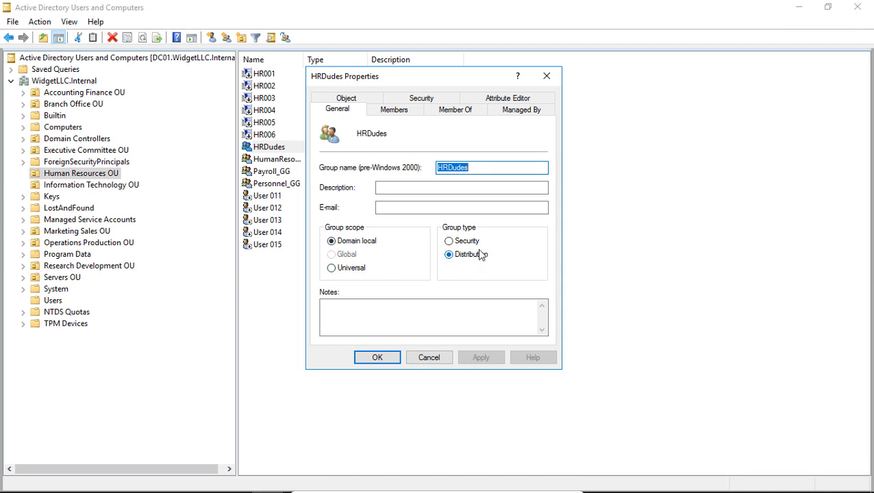
pyautogui.click(449, 242)
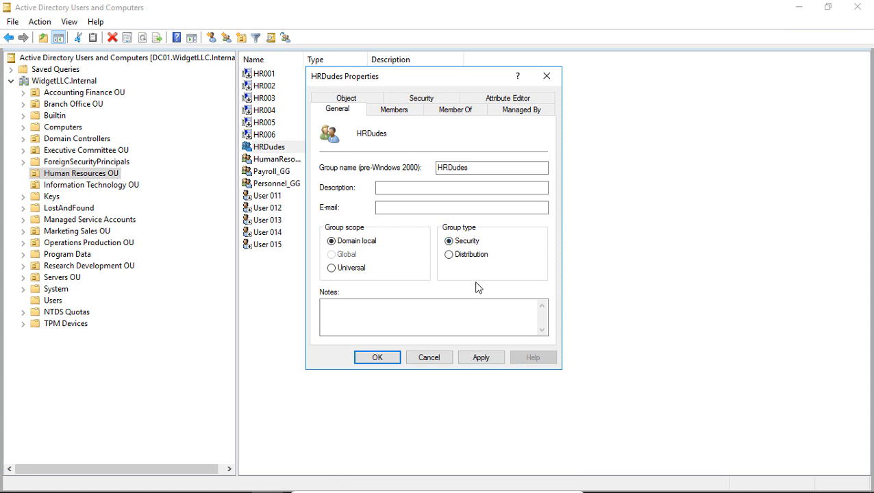
pyautogui.click(449, 253)
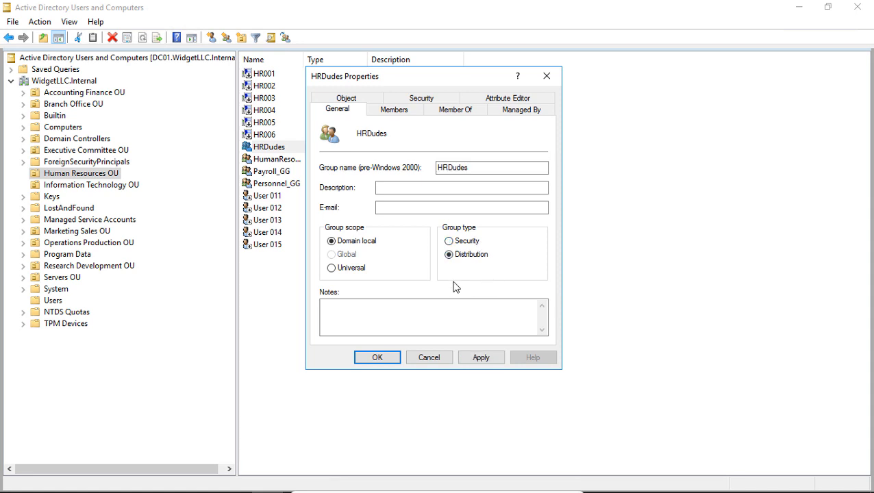
pyautogui.moveTo(451, 290)
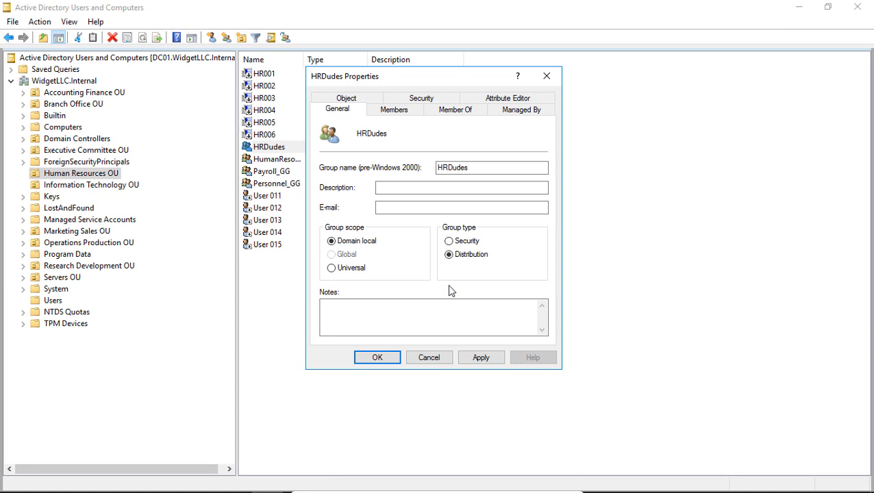
pyautogui.moveTo(422, 411)
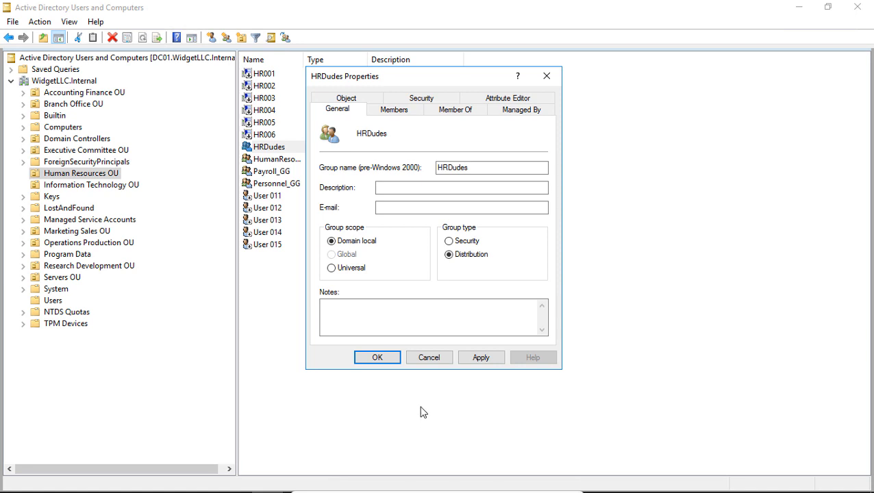